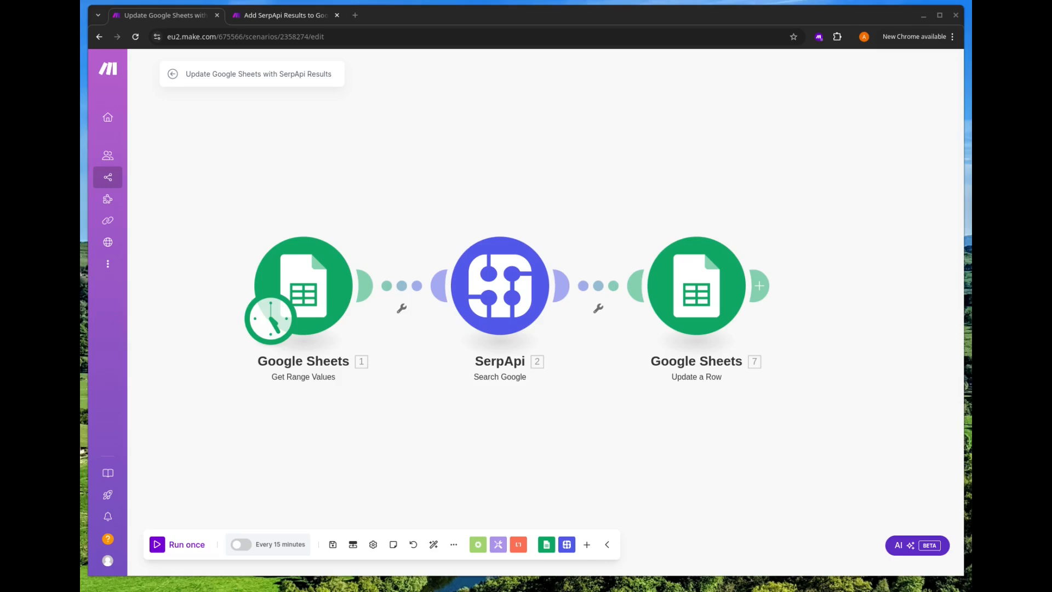
Exit the SerpApi update scenario editor back to the Scenarios page
left_click(285, 15)
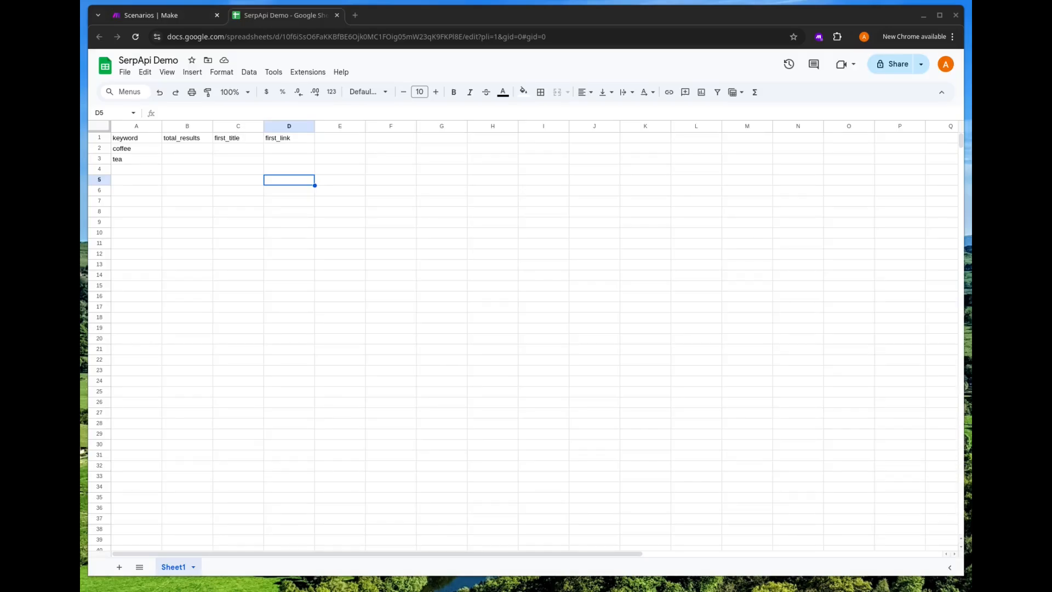
mouse_move(180, 139)
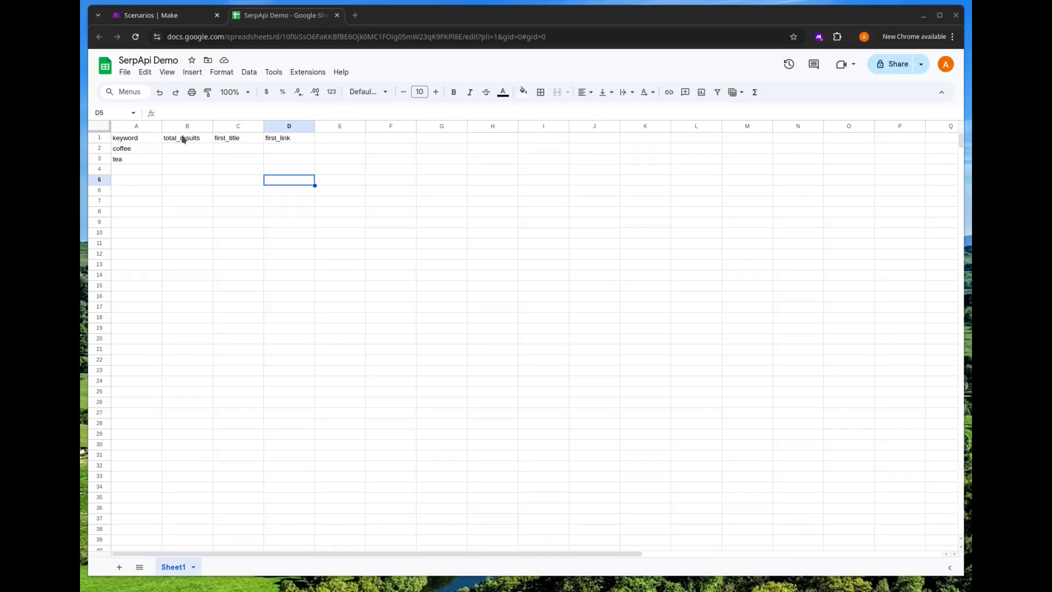
mouse_move(291, 154)
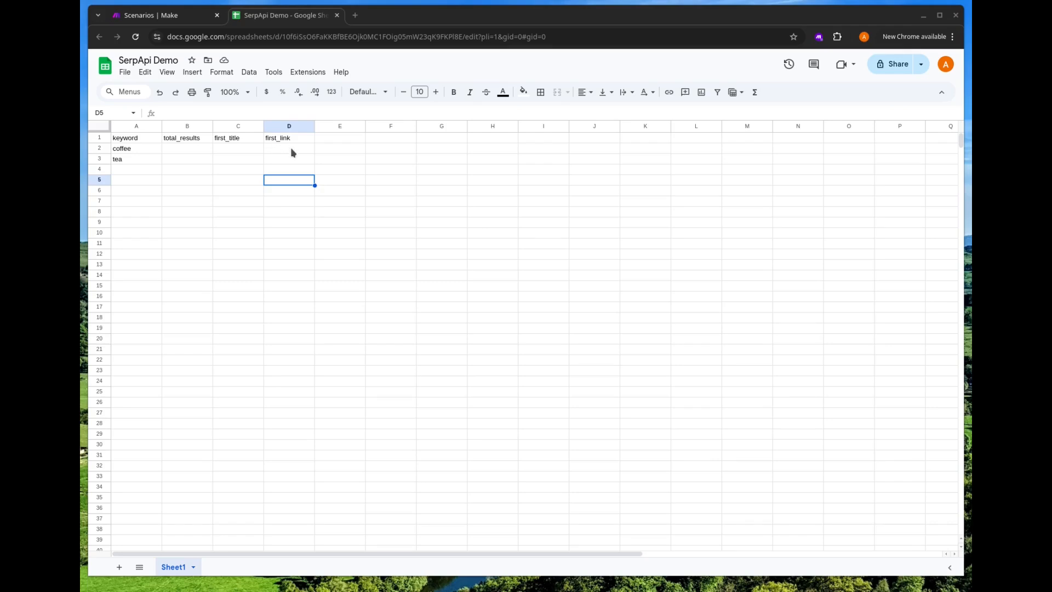
mouse_move(142, 161)
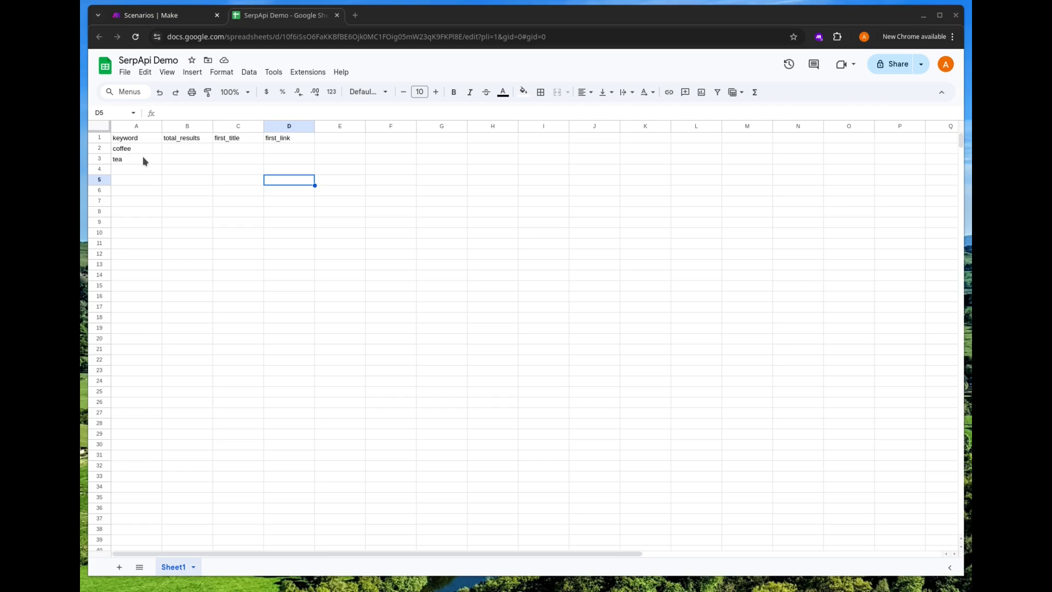
mouse_move(207, 140)
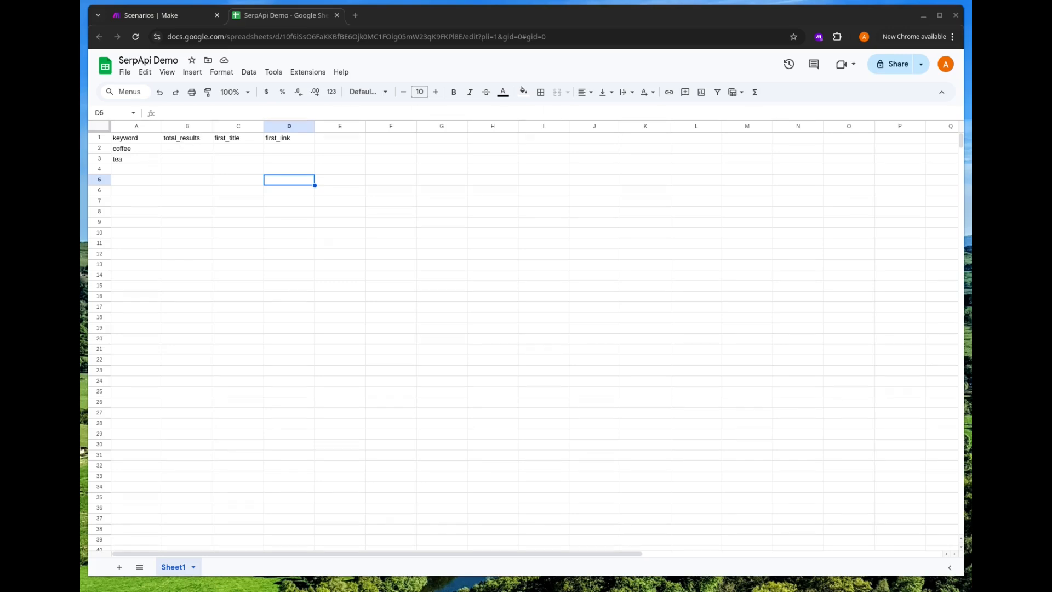
Return from the SerpApi Demo sheet to the Make scenarios browser tab
left_click(161, 14)
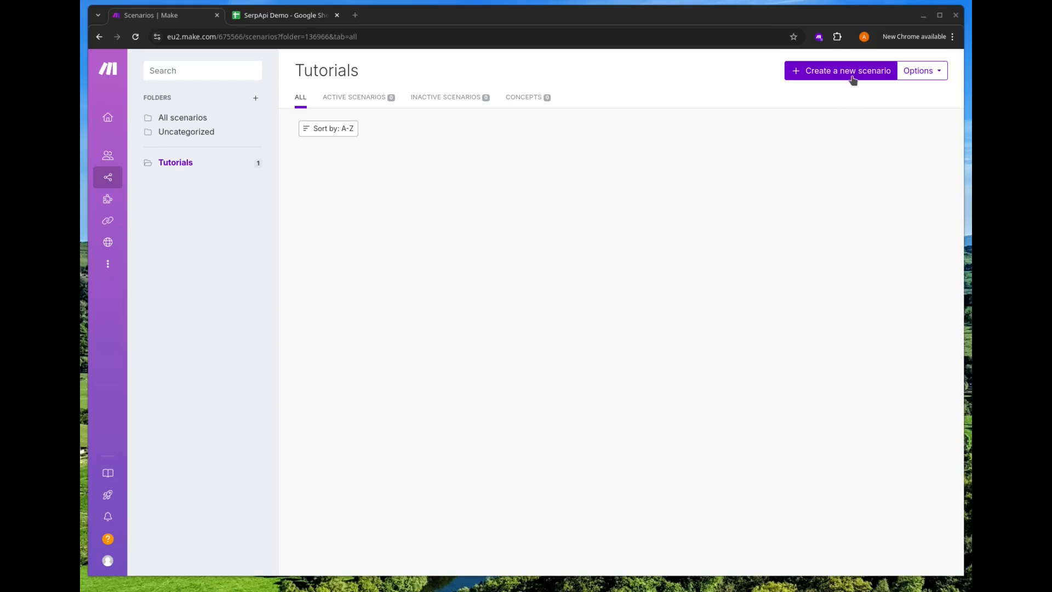
Create a new scenario and search Google Sheets modules for 'get range'
left_click(841, 70)
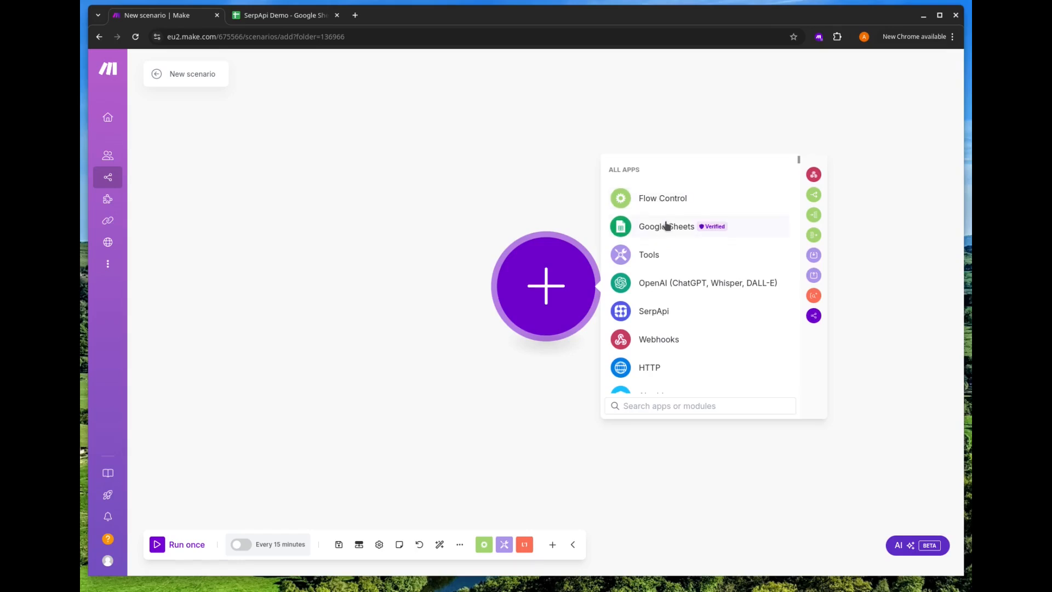
left_click(665, 226)
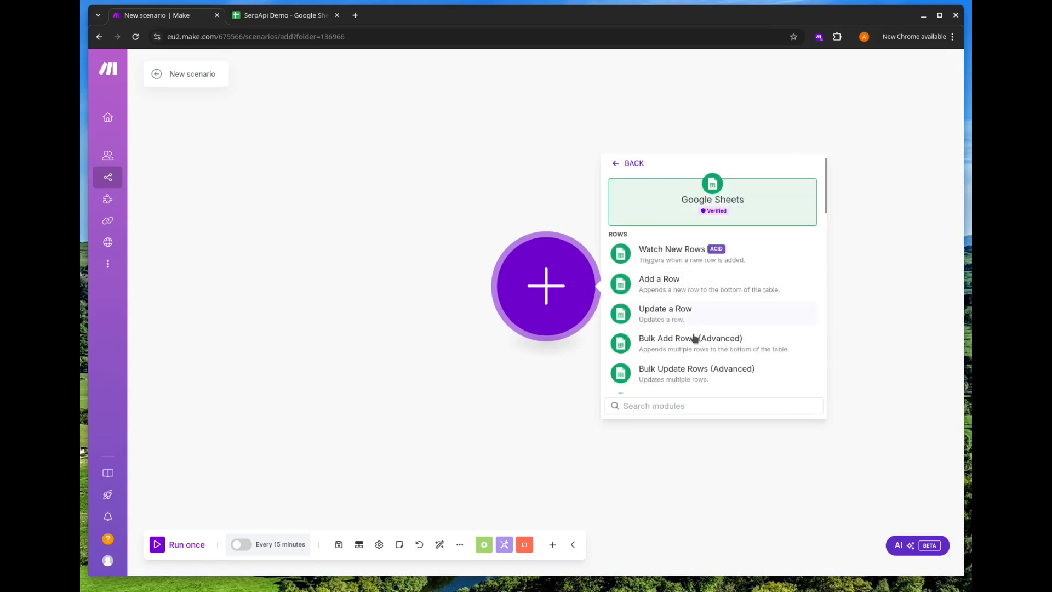
type("get range")
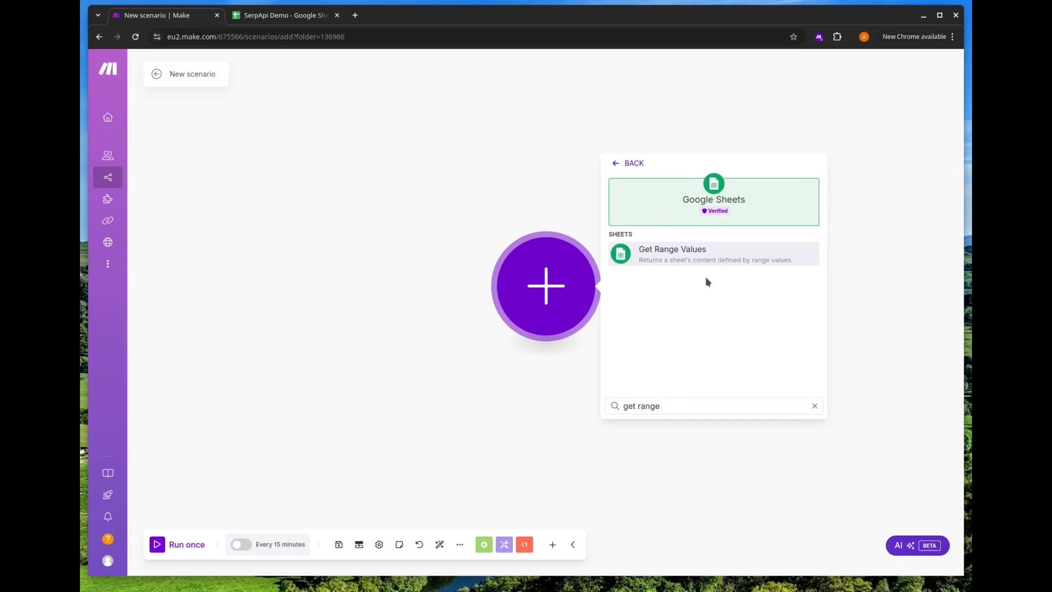
Add Get Range Values reading Sheet1 of the SerpApi Demo spreadsheet
left_click(672, 253)
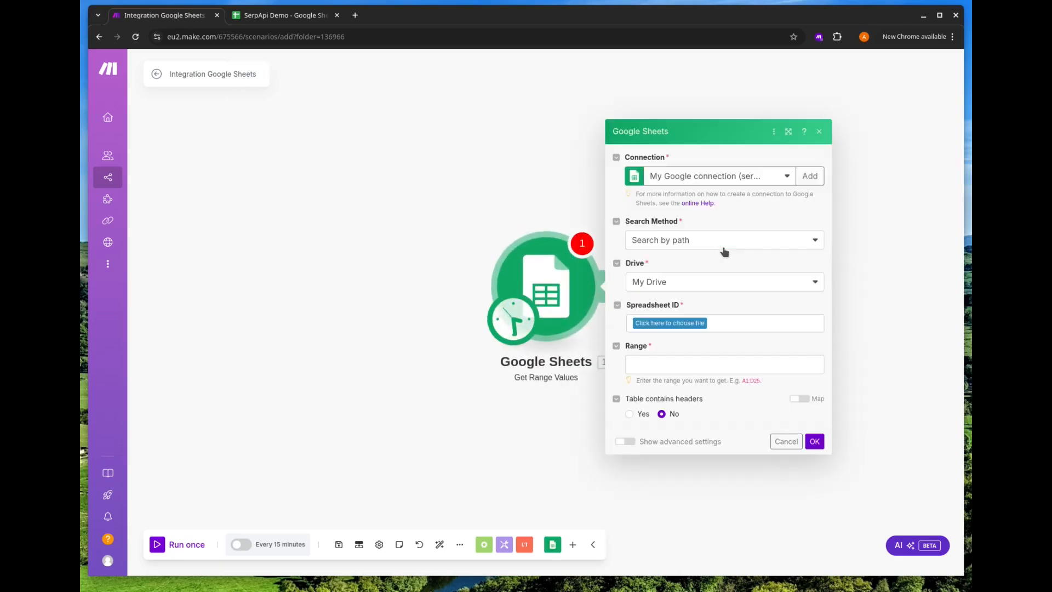
mouse_move(661, 174)
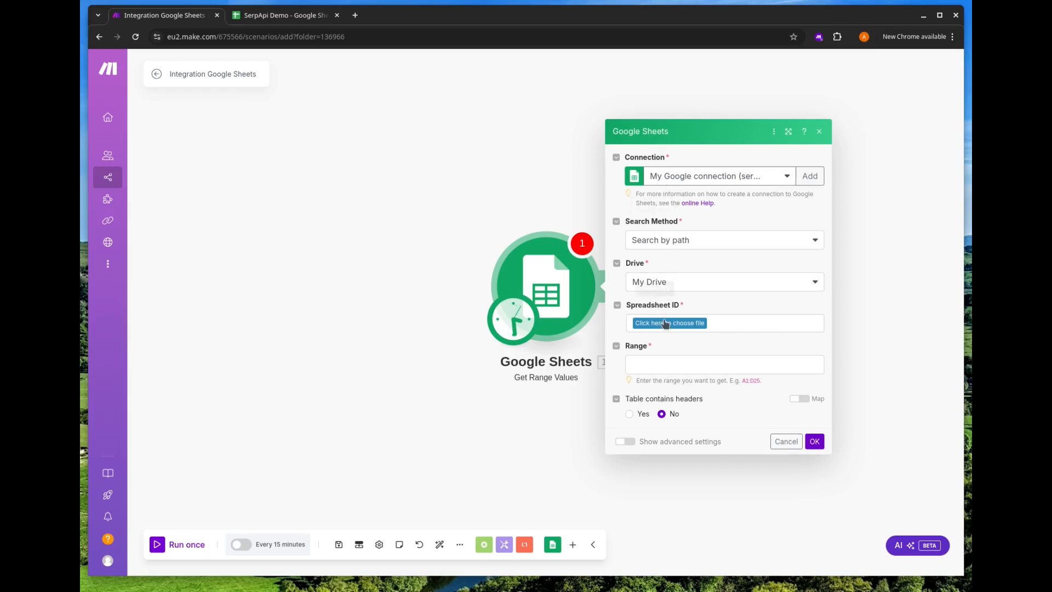
left_click(670, 322)
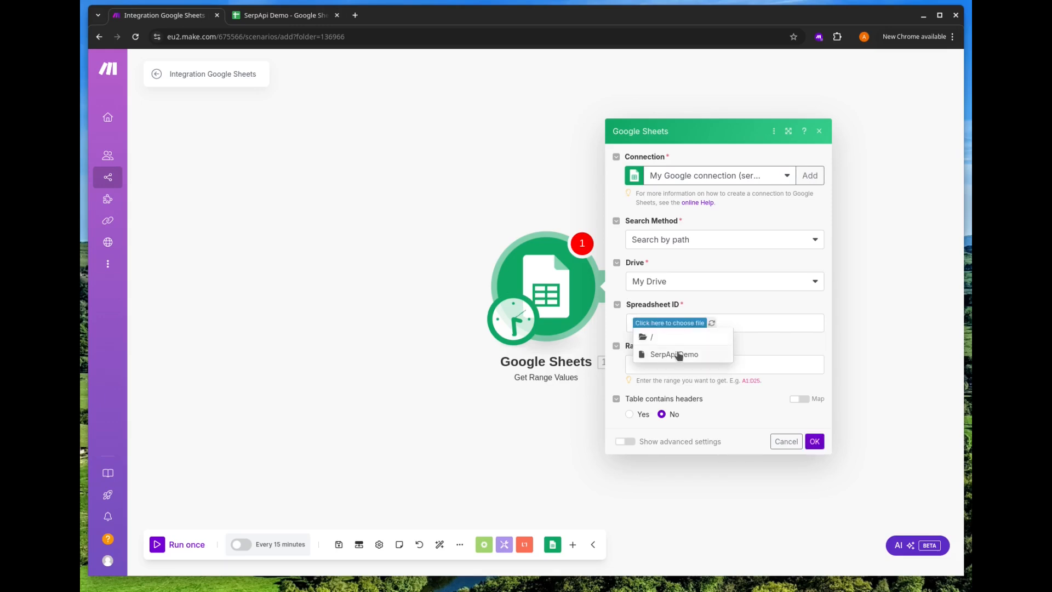
left_click(674, 354)
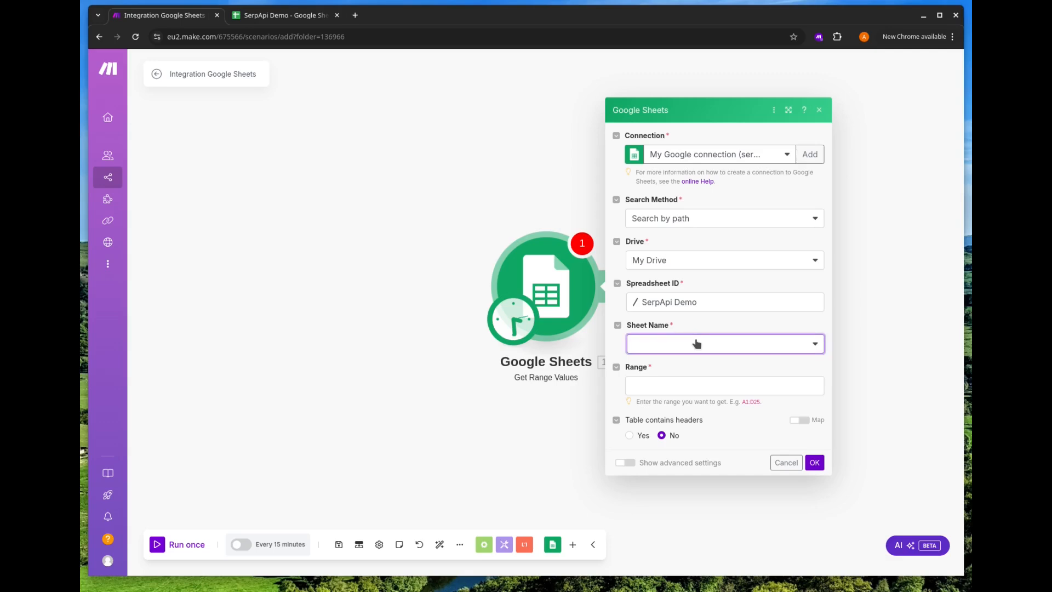
left_click(724, 343)
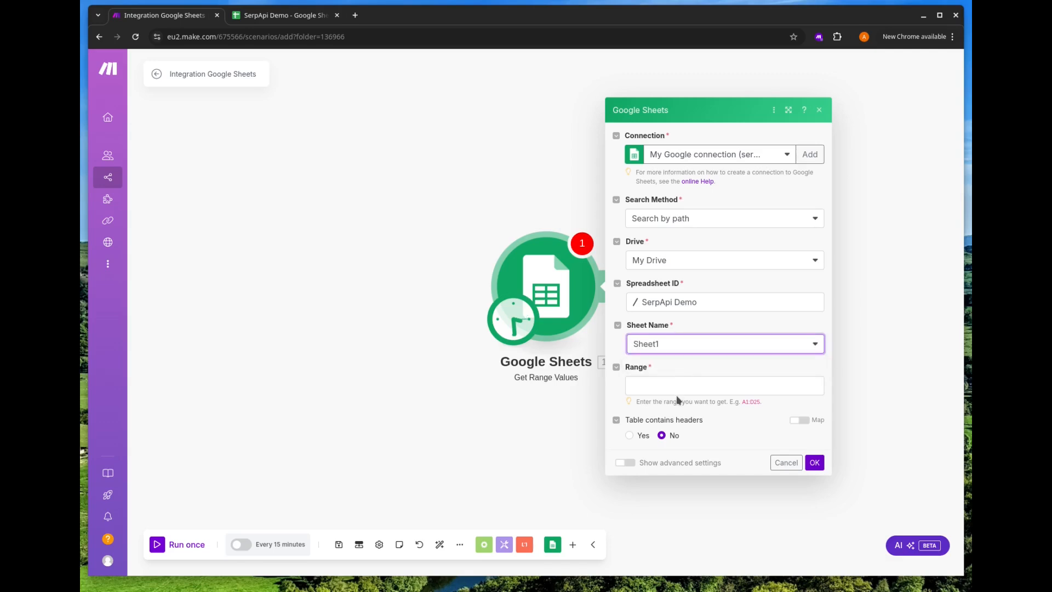
Begin the cell range and check the keyword cells in the spreadsheet
left_click(724, 385)
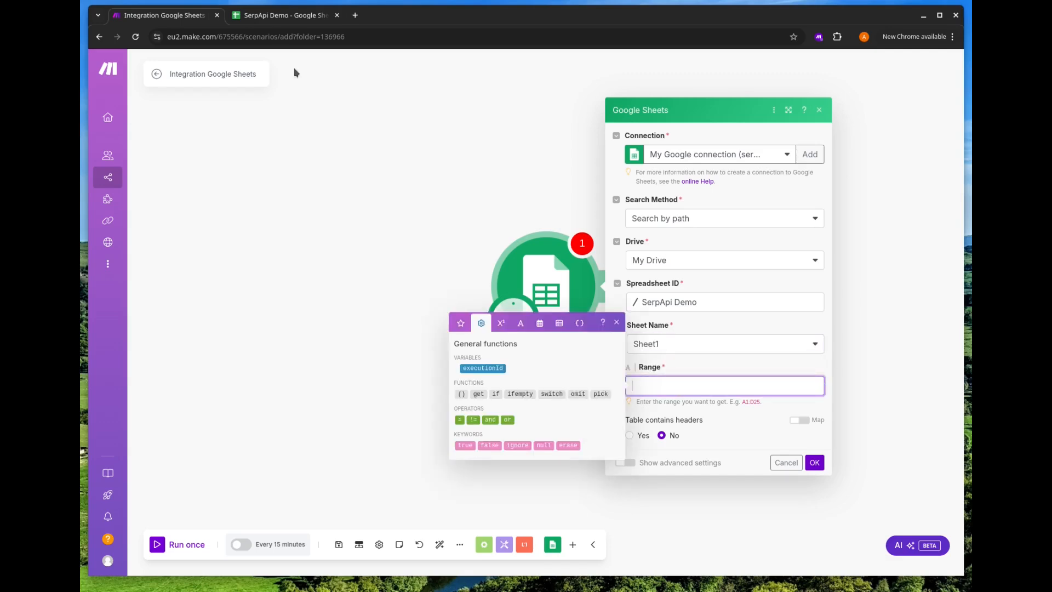
left_click(285, 14)
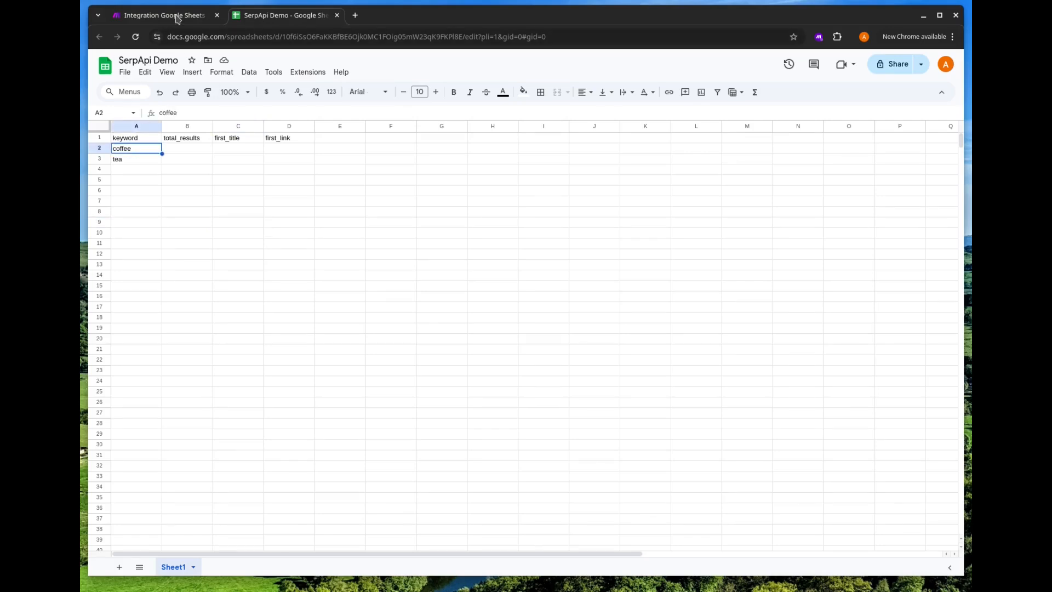
left_click(162, 14)
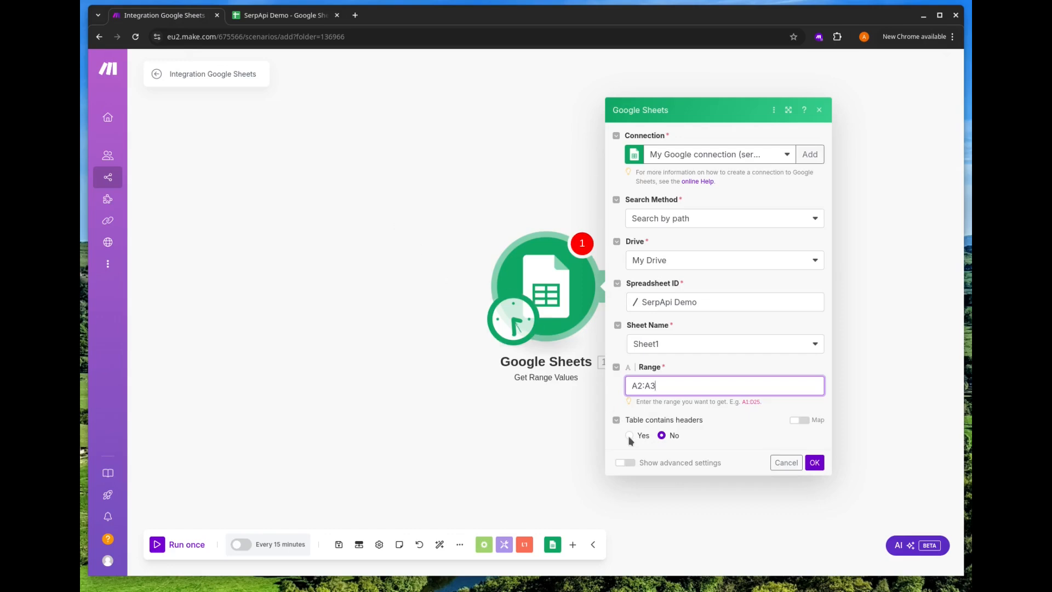
Enable headers from A1:D1, confirm, and run once returning coffee and tea bundles
left_click(629, 435)
type("A1:D1")
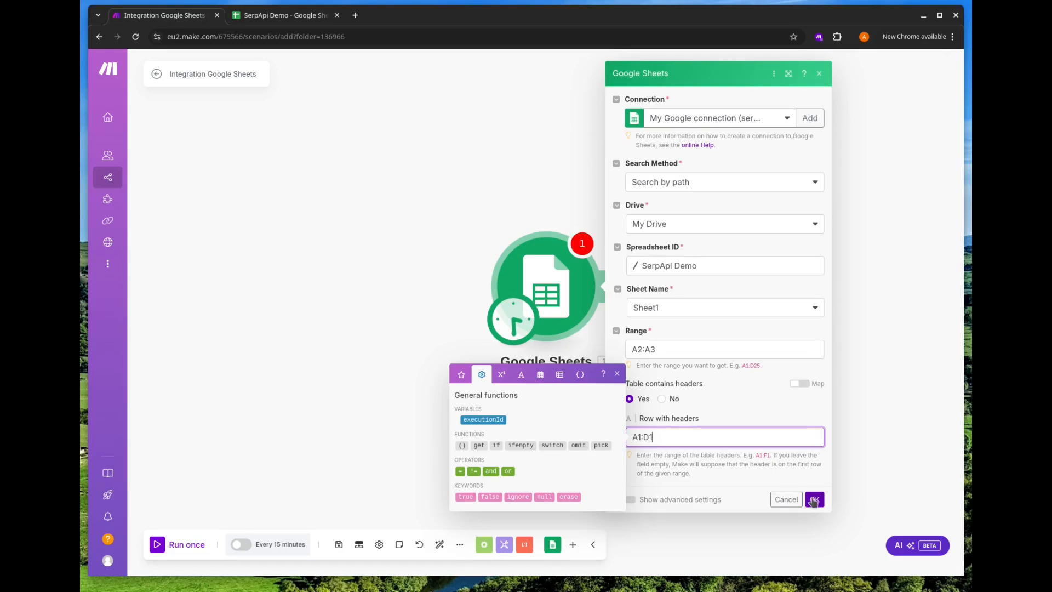
left_click(814, 499)
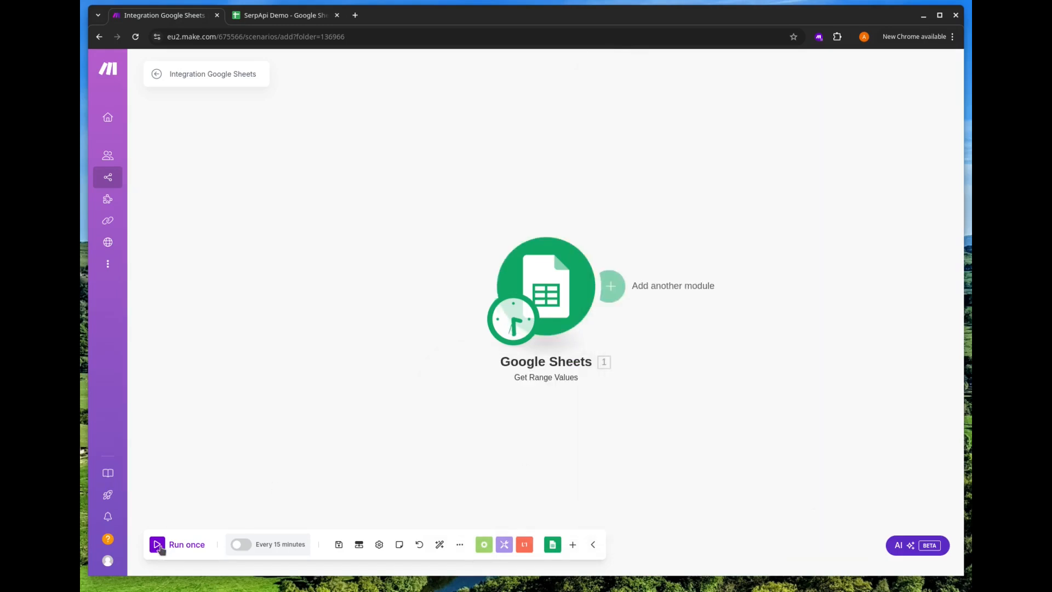
left_click(187, 545)
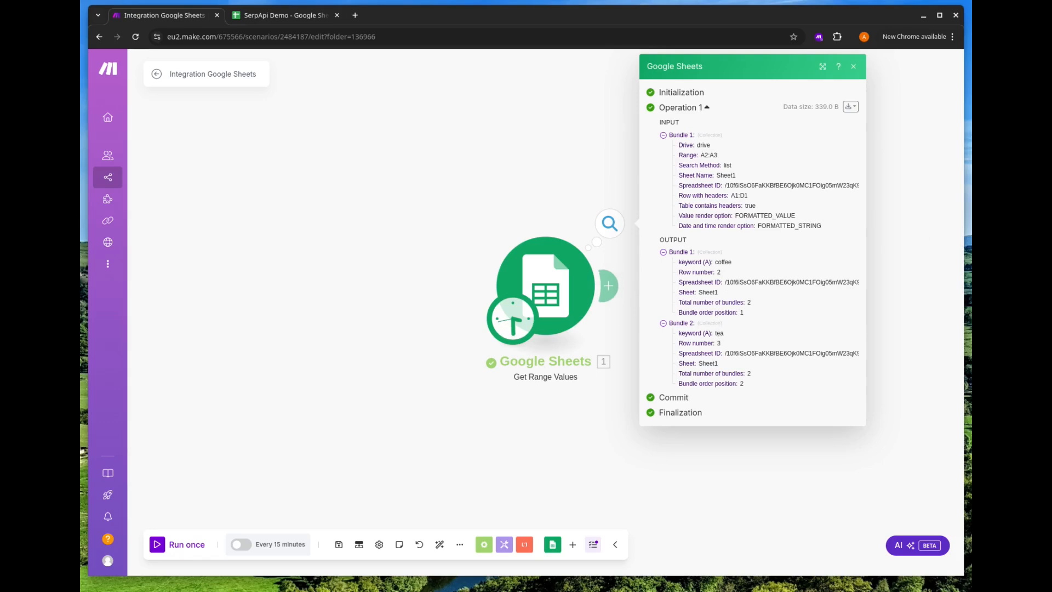
left_click(852, 66)
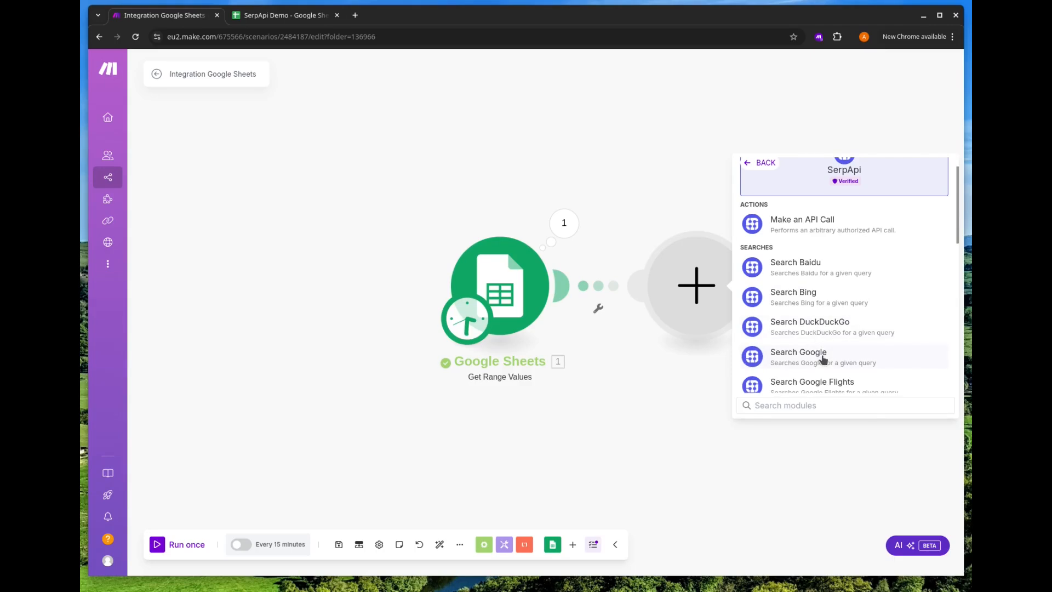
Add SerpApi Search Google with a new connection using the API key
left_click(798, 352)
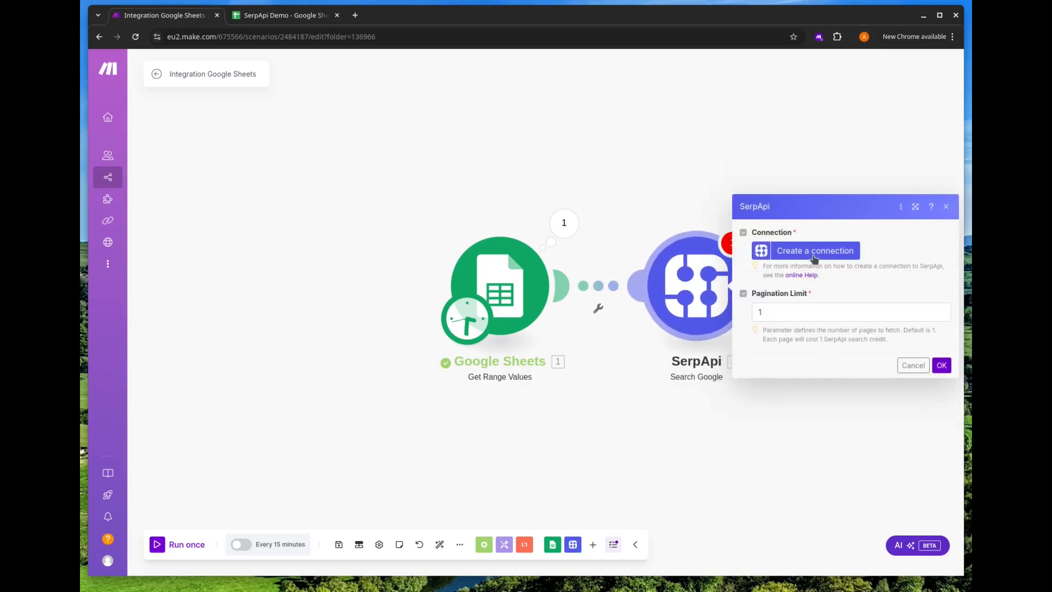
left_click(816, 250)
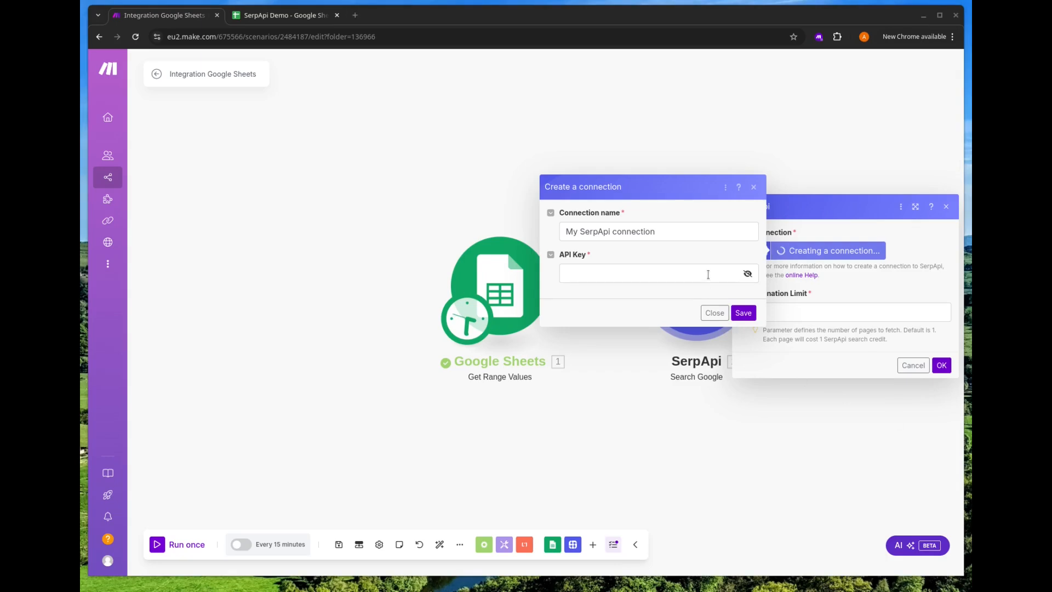
left_click(742, 313)
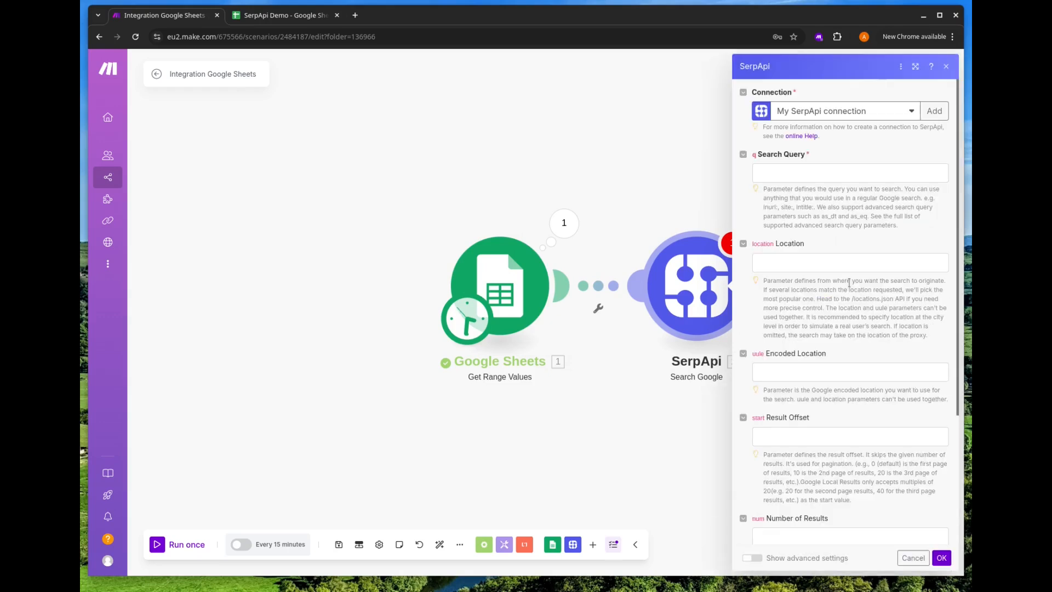
mouse_move(836, 123)
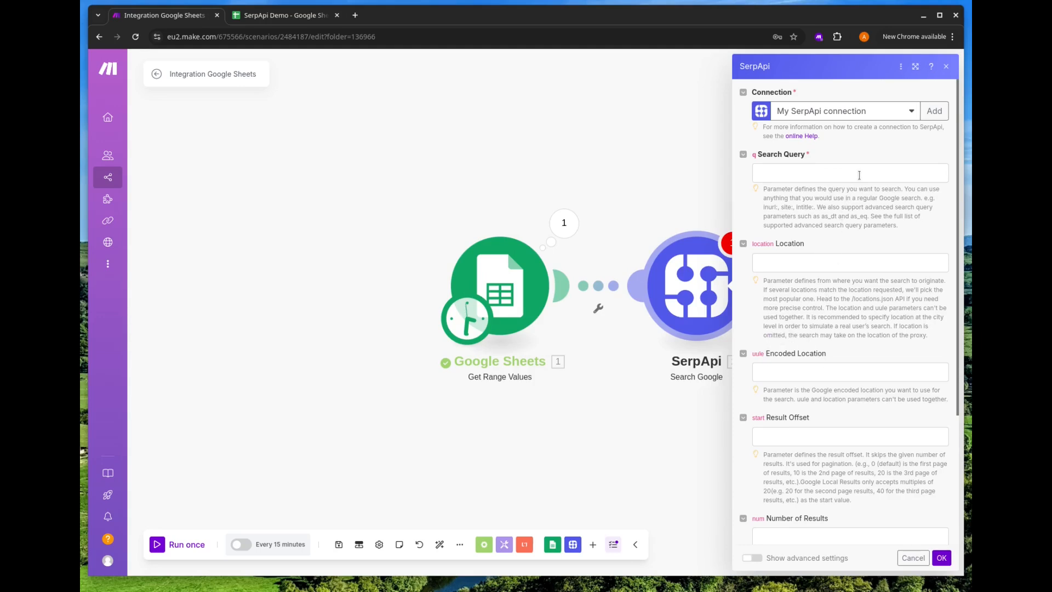
Map the sheet's keyword (A) value into the Search Query field
left_click(850, 172)
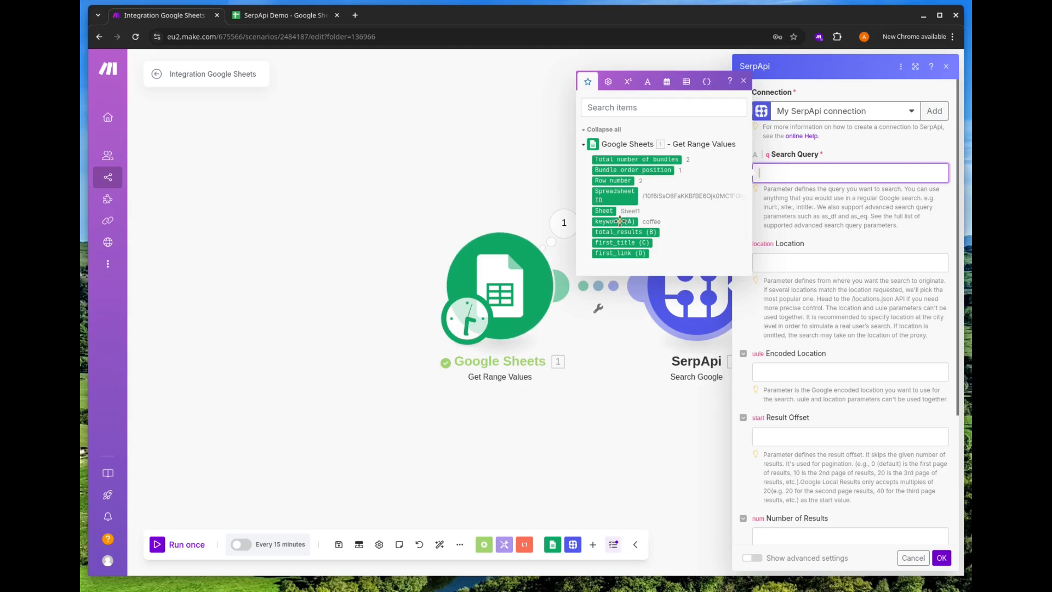
left_click(614, 221)
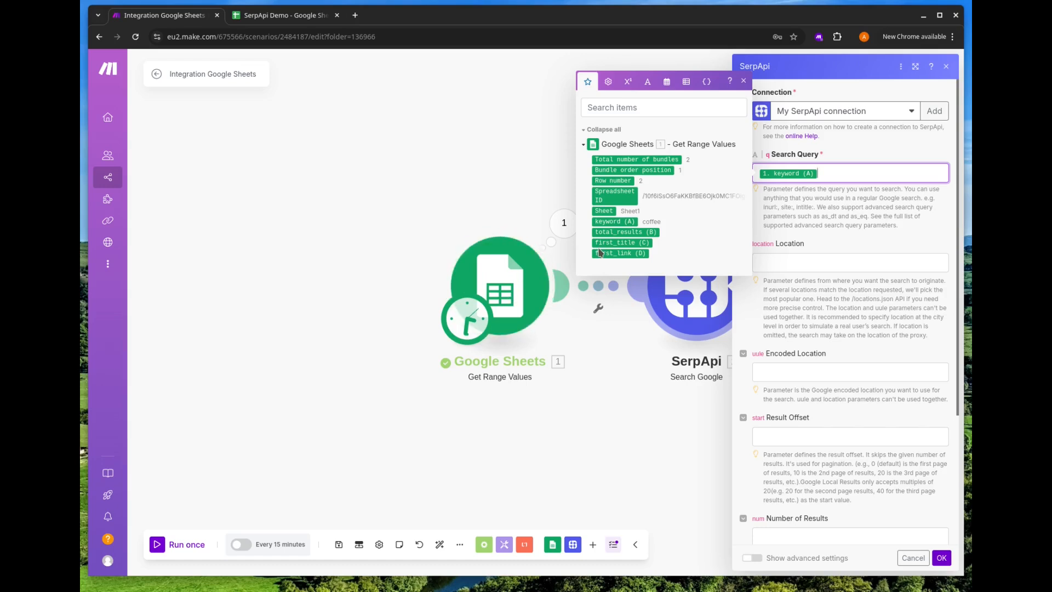
mouse_move(518, 281)
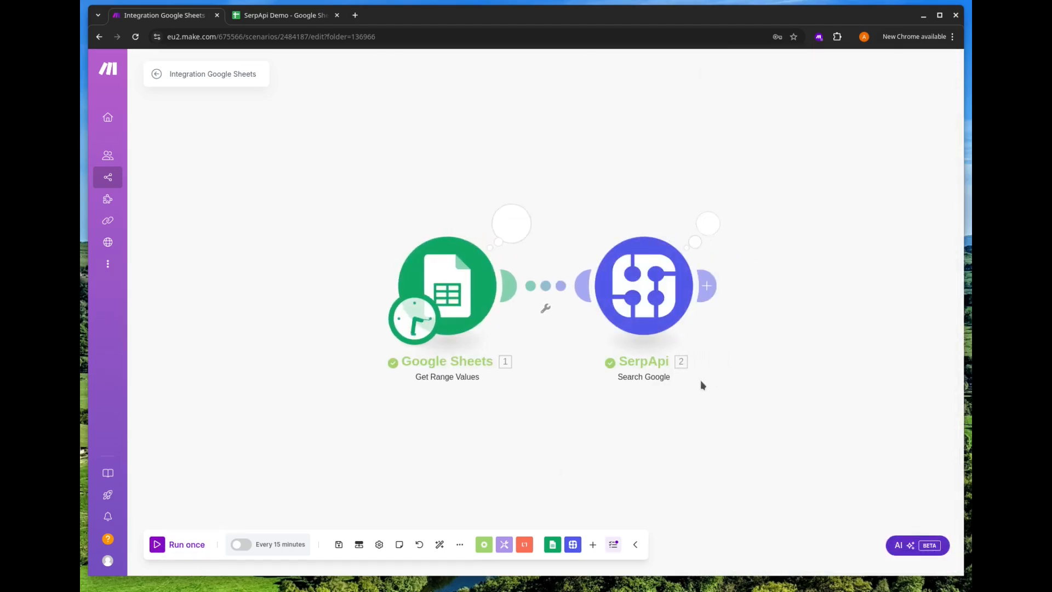
Inspect the coffee and tea operation bundles in SerpApi's output, then close it
left_click(708, 224)
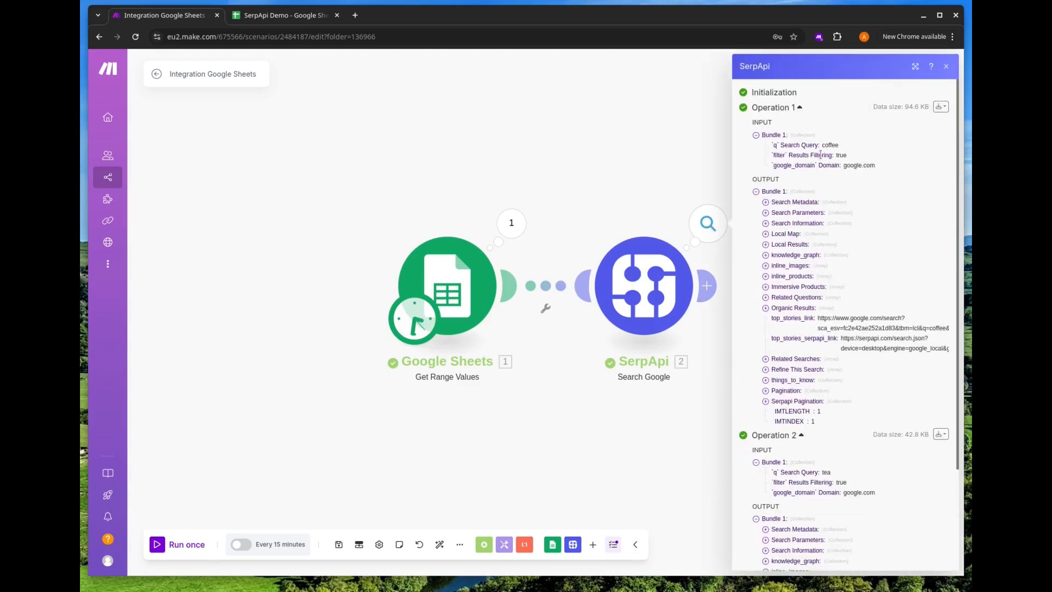
scroll("down", 3)
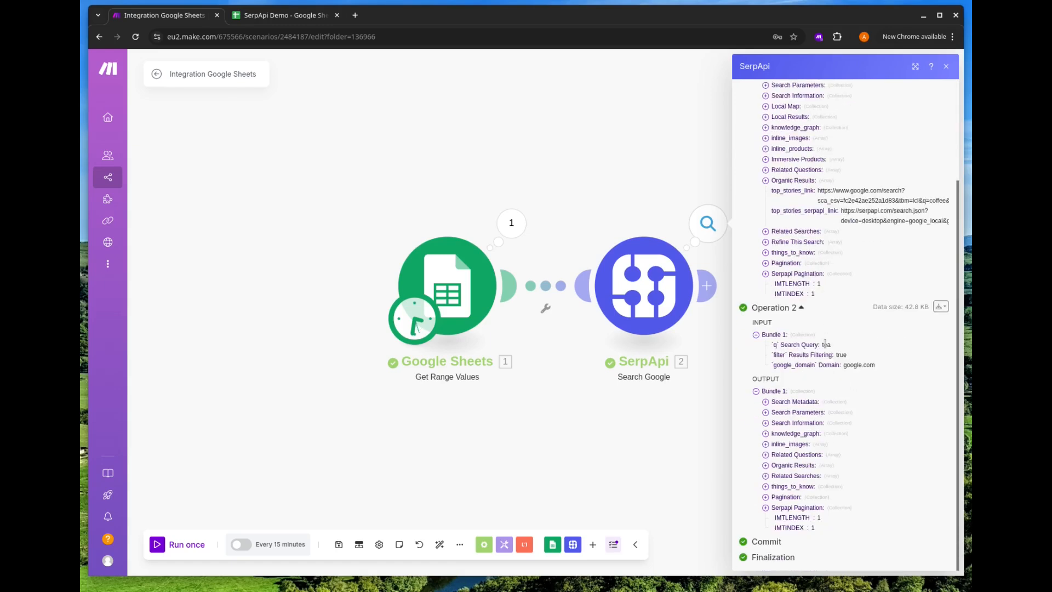
left_click(946, 66)
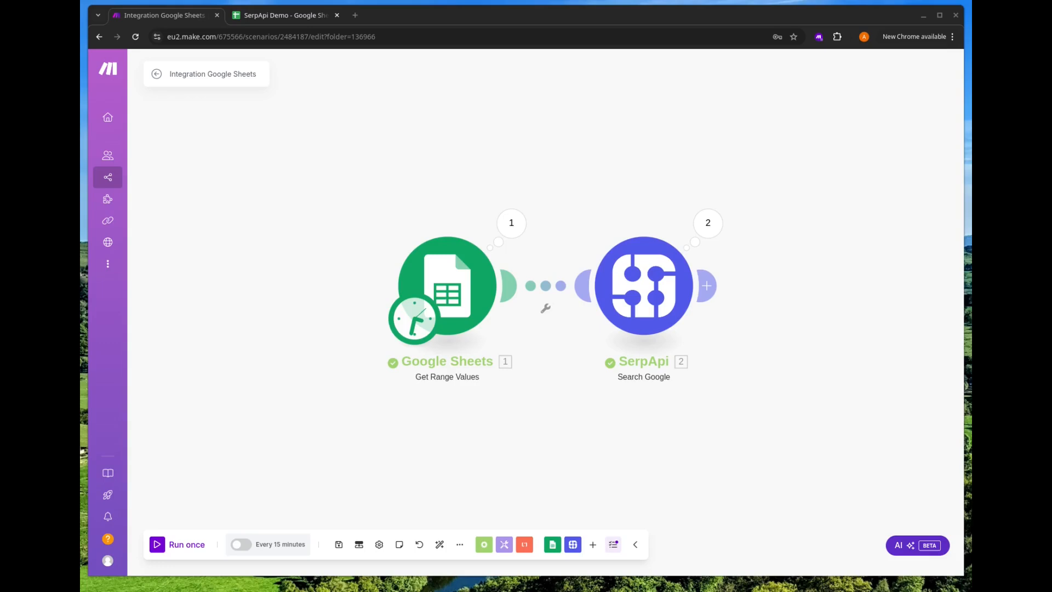
left_click(705, 286)
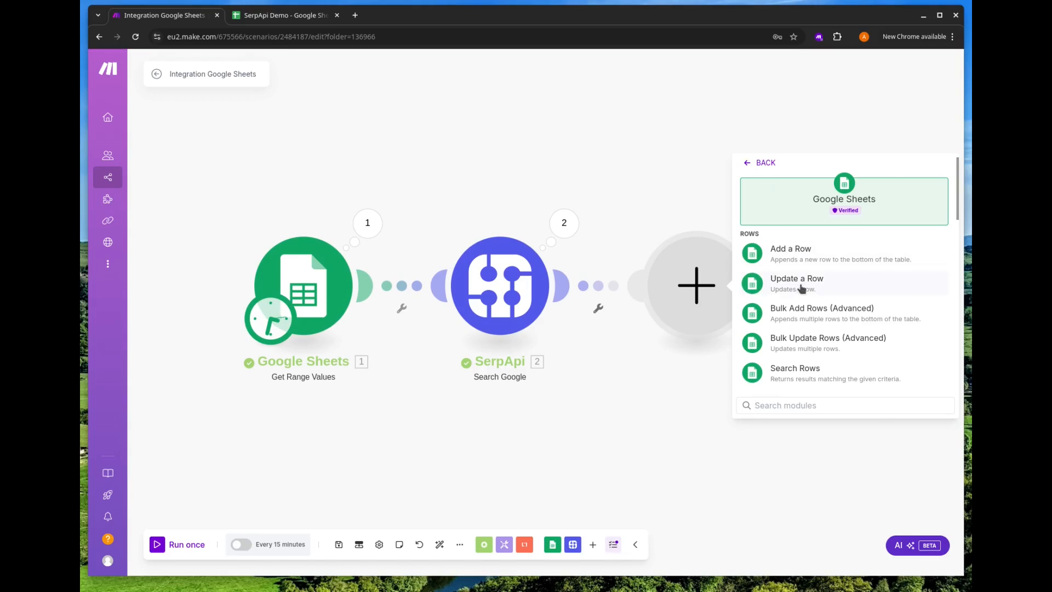
Add Update a Row on SerpApi Demo's Sheet1 with the existing Google connection
left_click(797, 283)
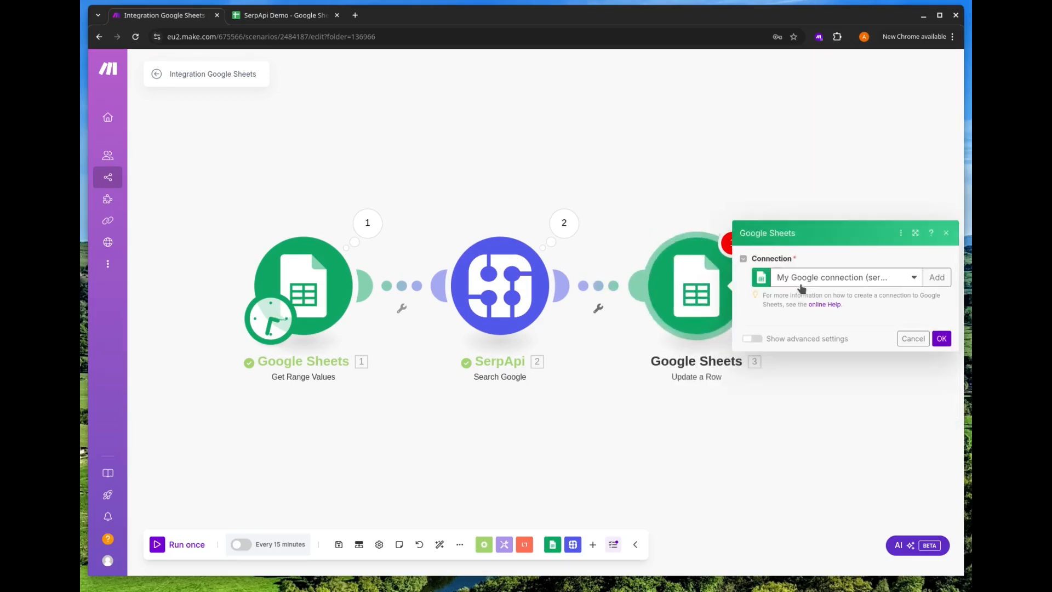
left_click(845, 277)
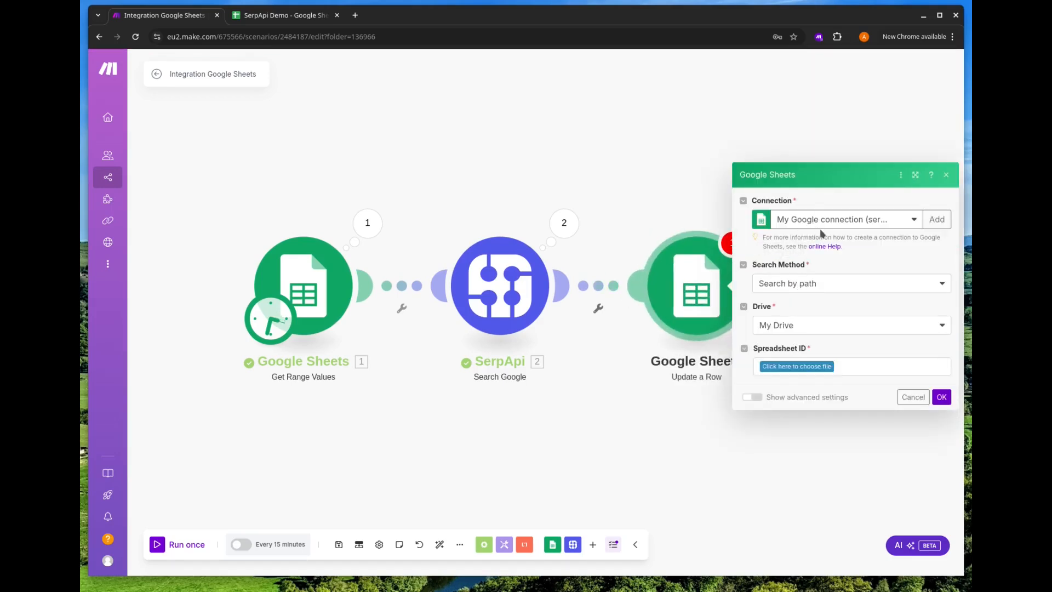
left_click(797, 366)
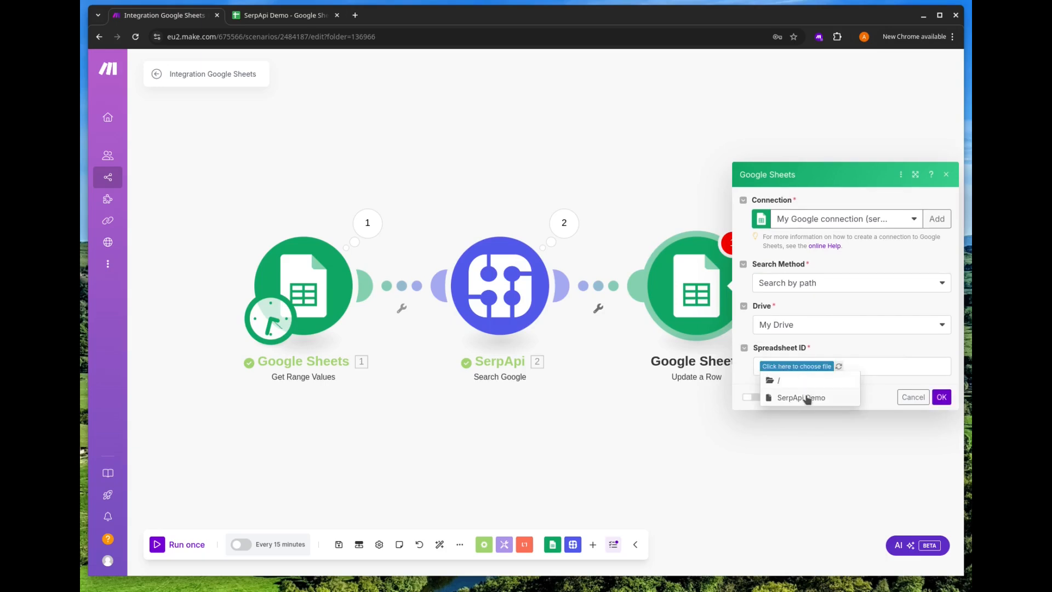
left_click(801, 397)
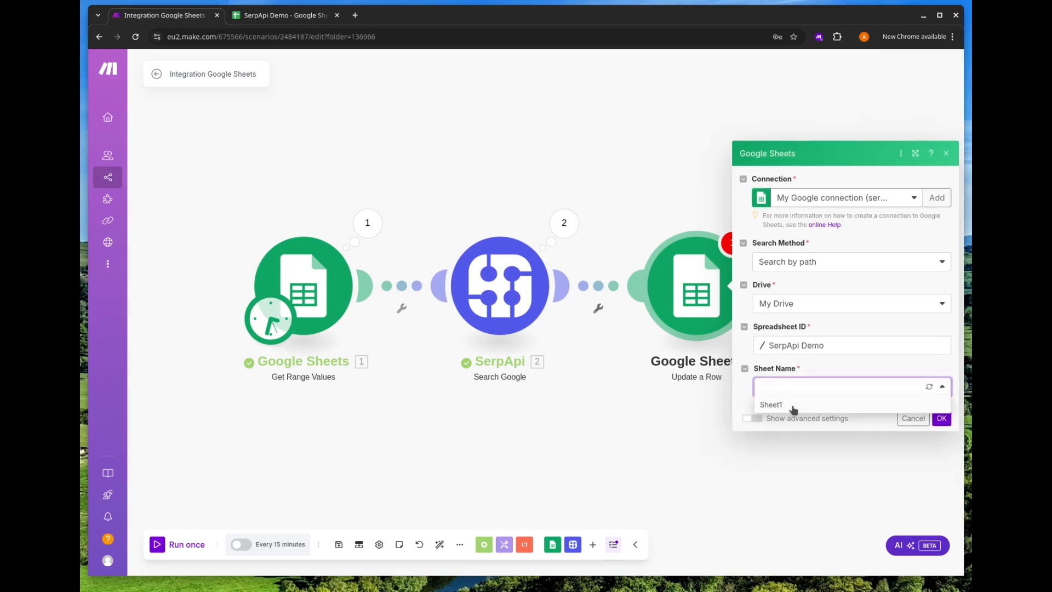
left_click(770, 404)
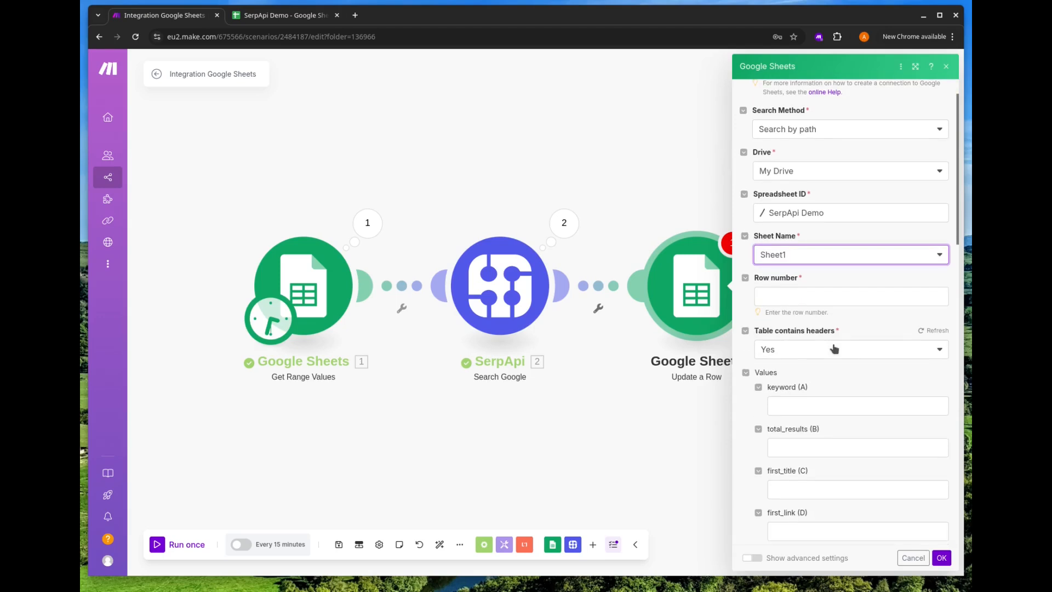
Map the row number and SerpApi's total_results into the row update
left_click(851, 296)
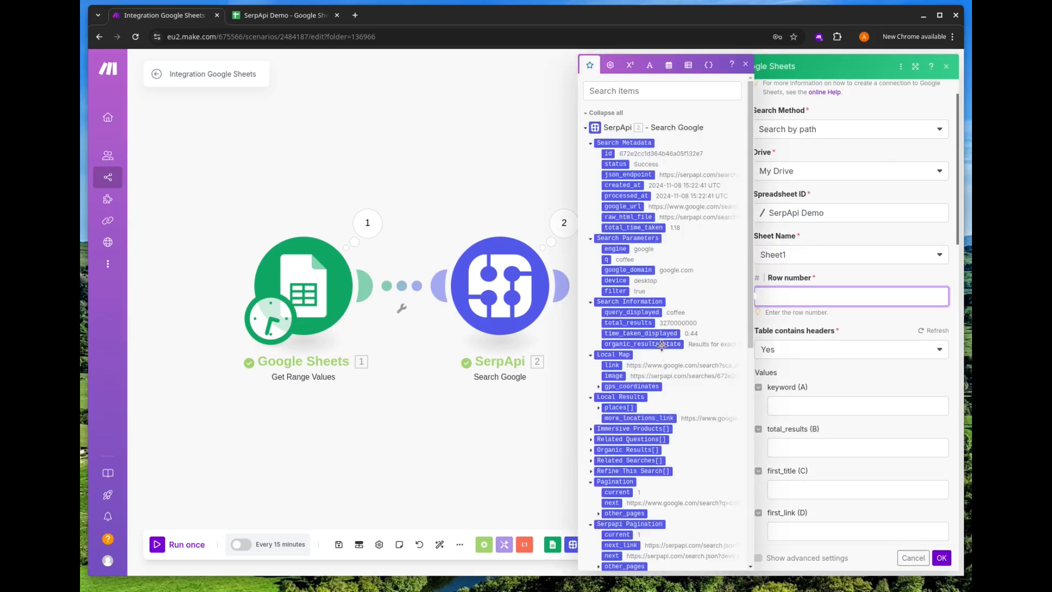
scroll("down", 3)
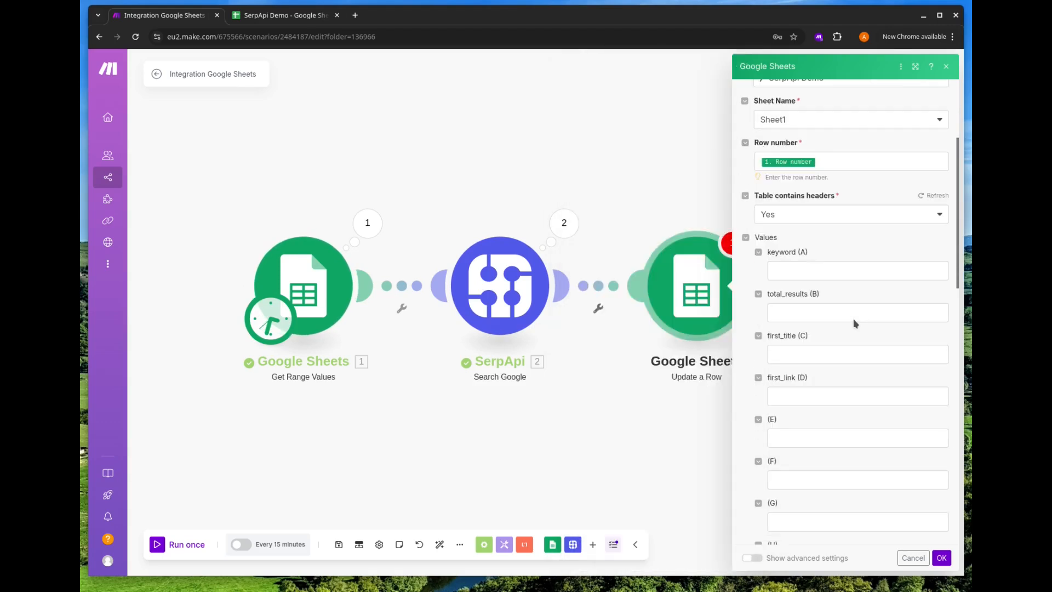
scroll("down", 3)
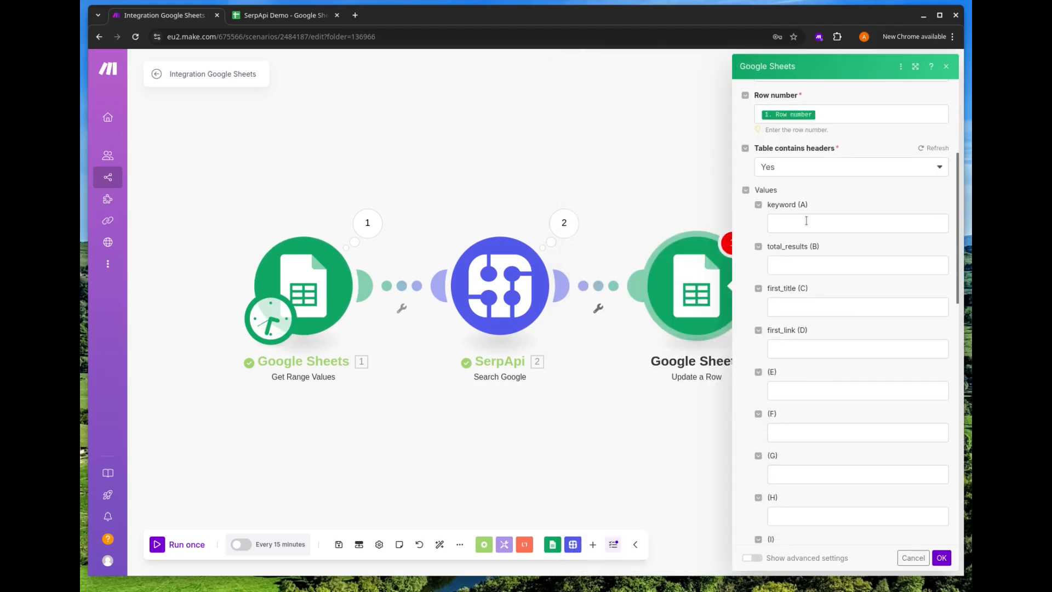
mouse_move(802, 311)
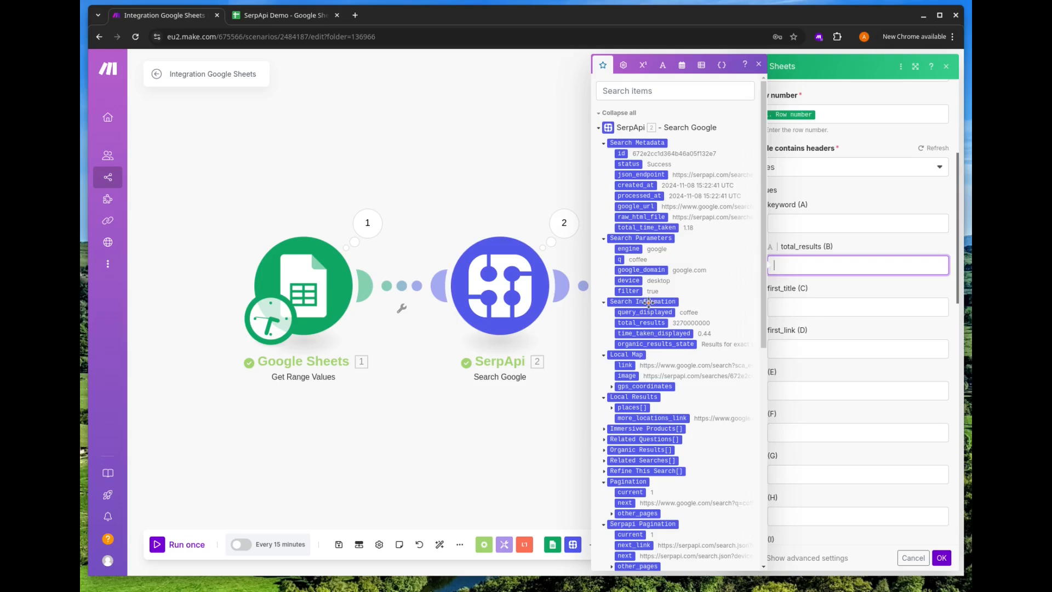
left_click(641, 322)
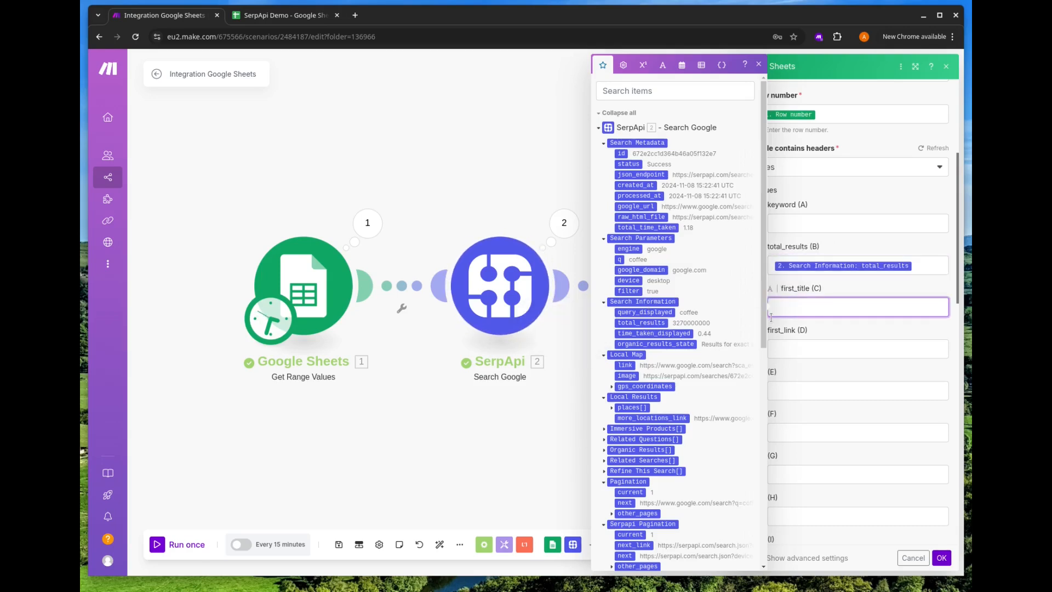
Map the first organic title and link, save, and run the scenario successfully
scroll("down", 3)
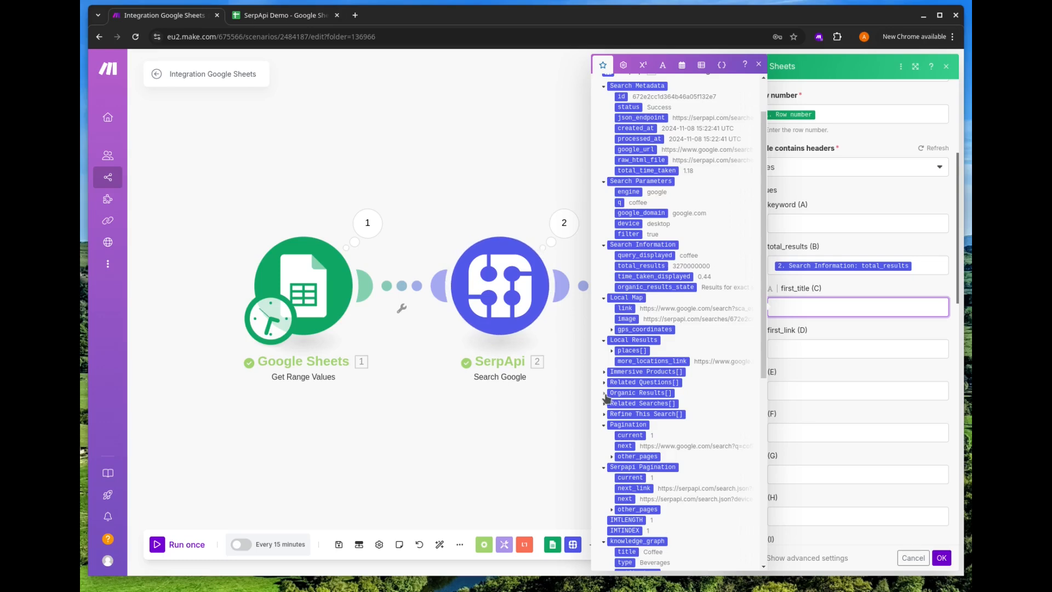
left_click(610, 393)
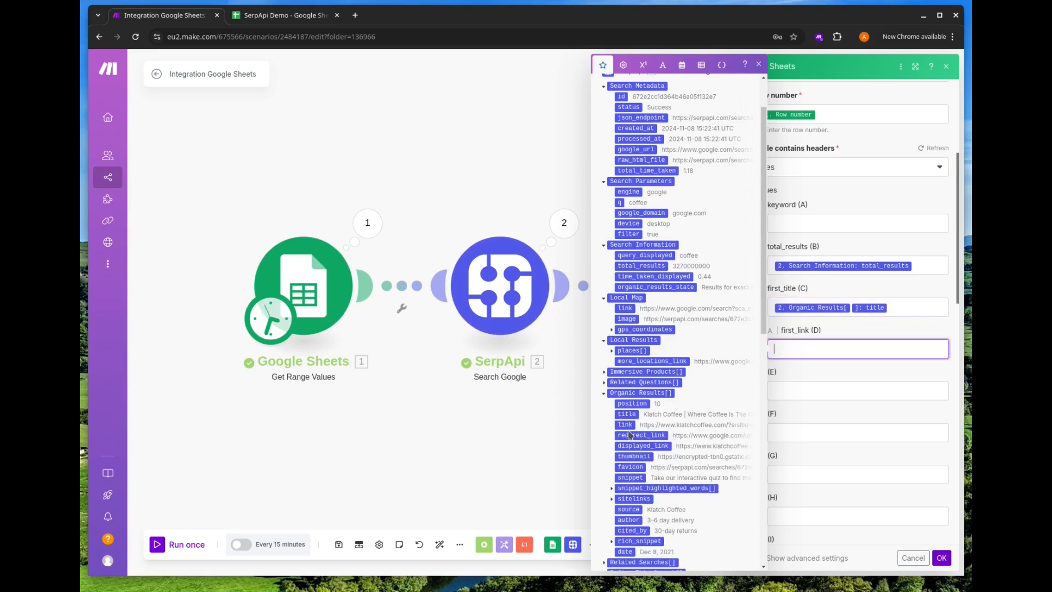
left_click(623, 424)
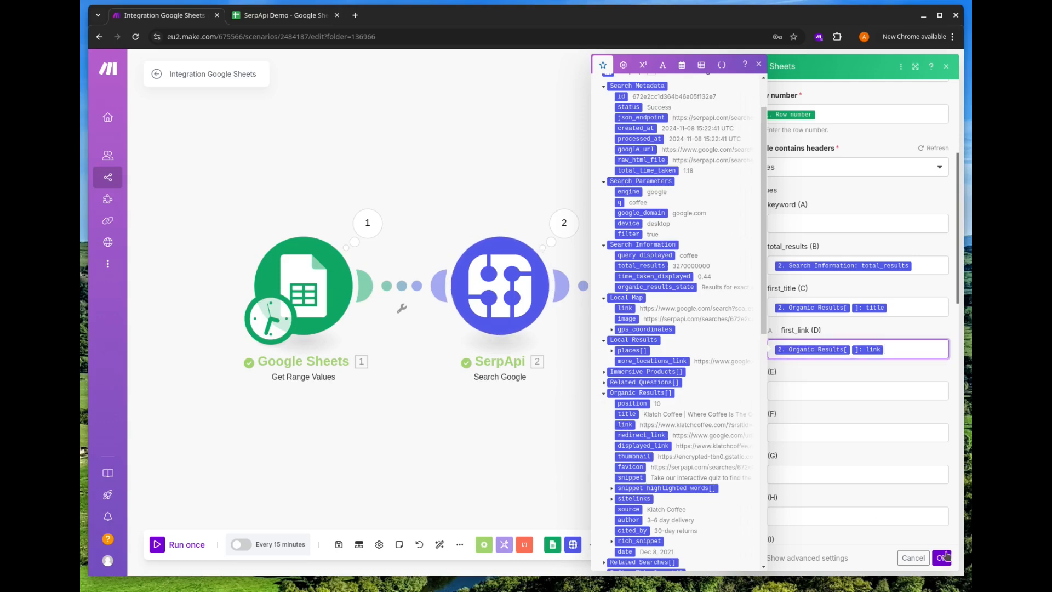
left_click(942, 558)
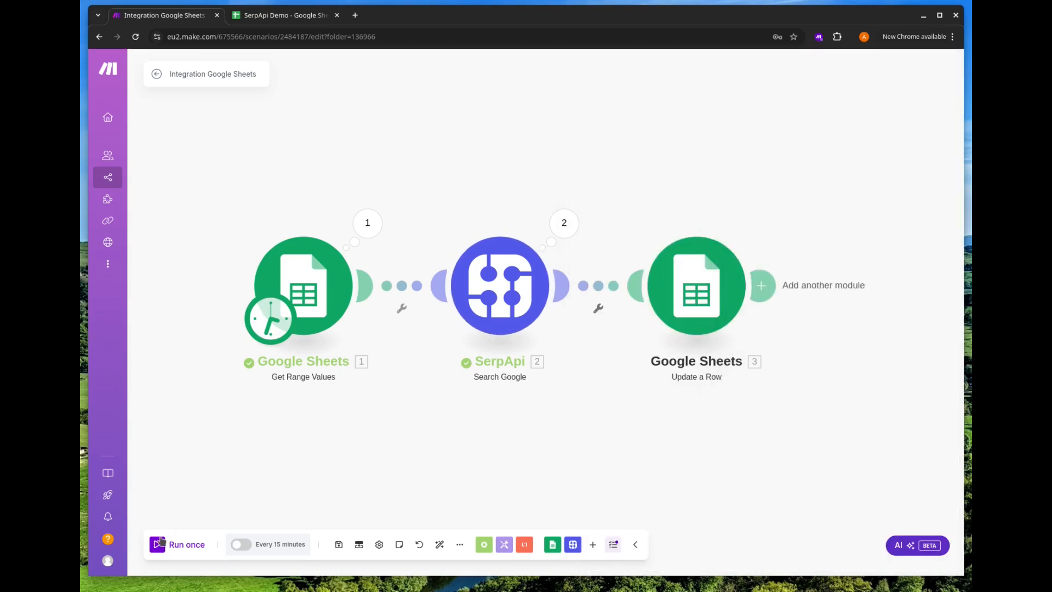
left_click(186, 545)
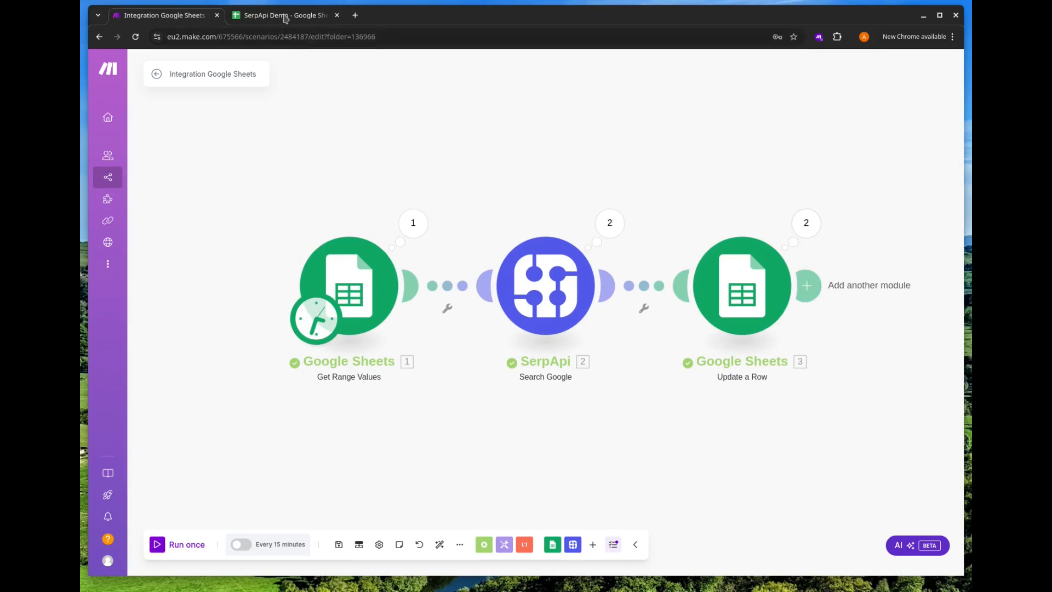
Review the coffee and tea rows with total_results, first_title and first_link in Sheet1
left_click(285, 14)
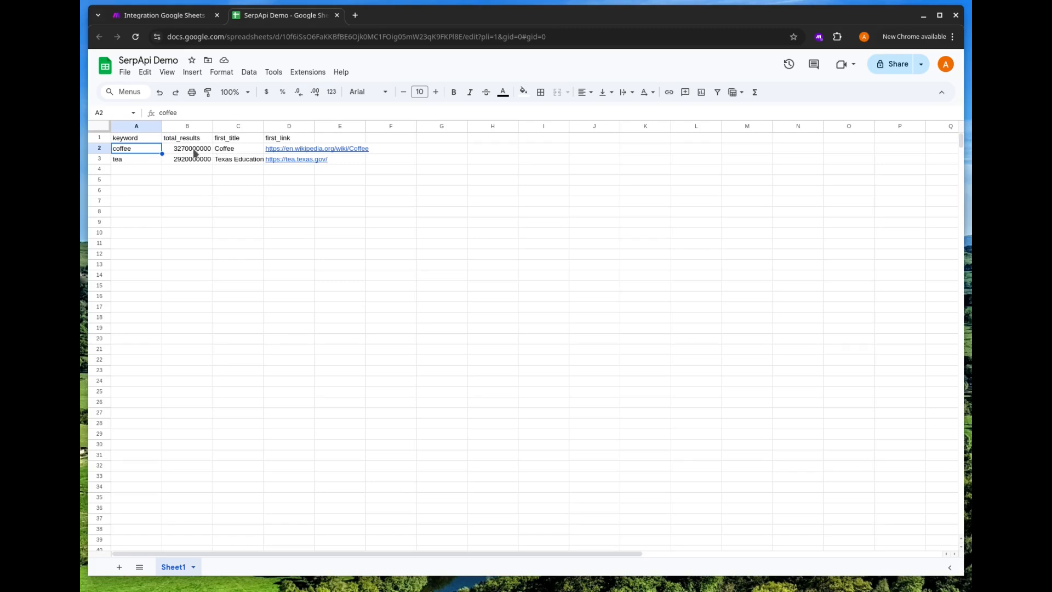
mouse_move(228, 150)
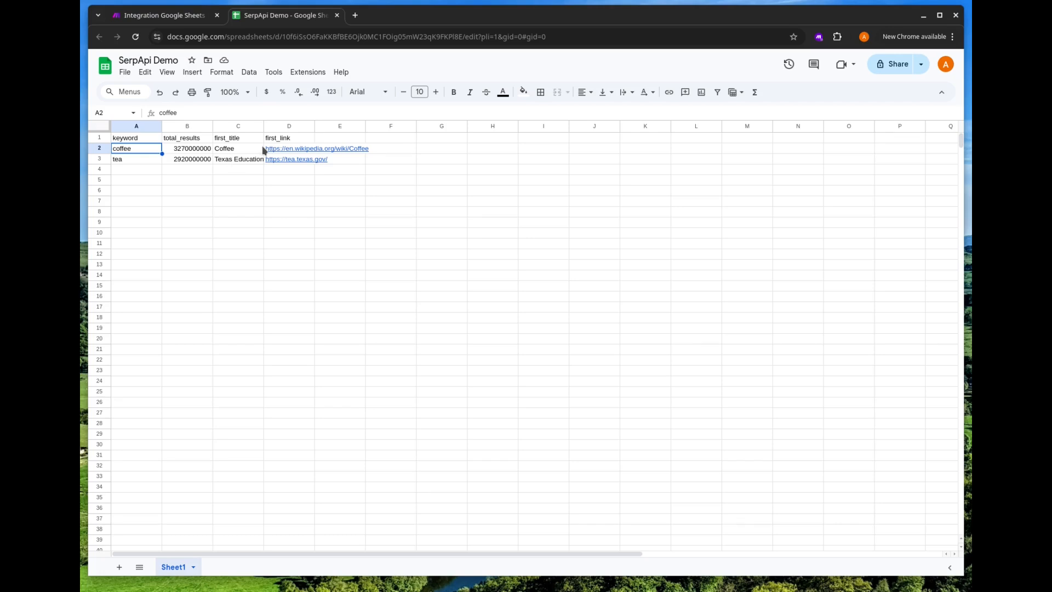
left_click(289, 201)
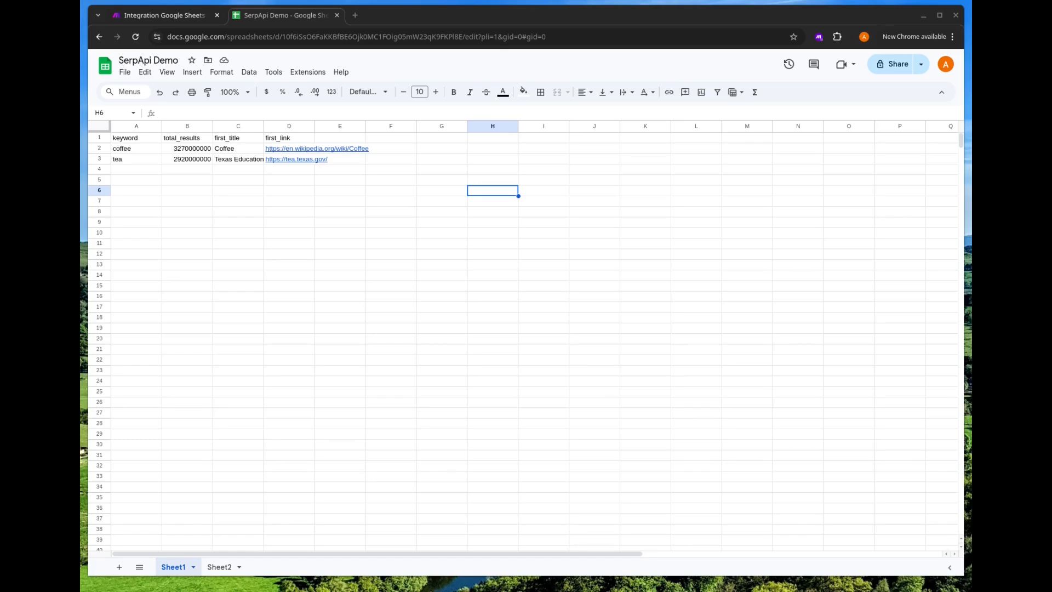
mouse_move(921, 253)
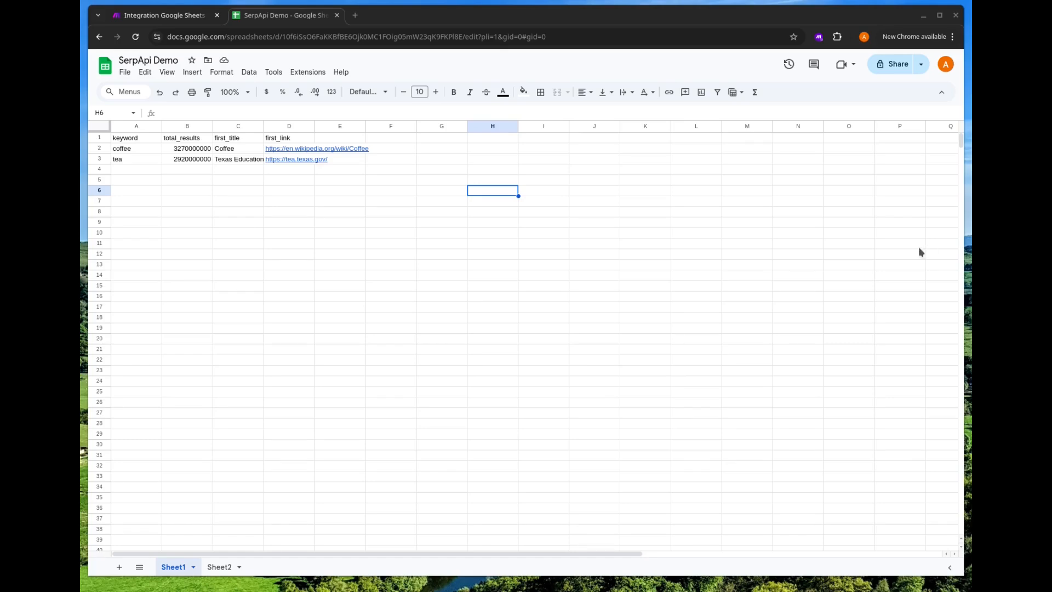
mouse_move(373, 399)
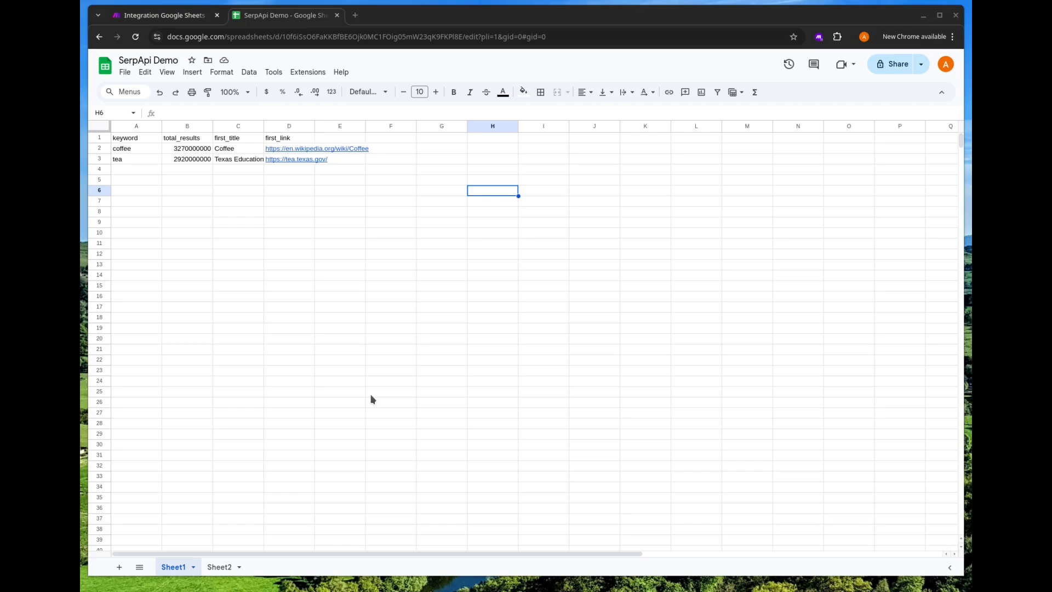
View Sheet2's keyword, title, link and position headers, then return to the scenario
left_click(219, 567)
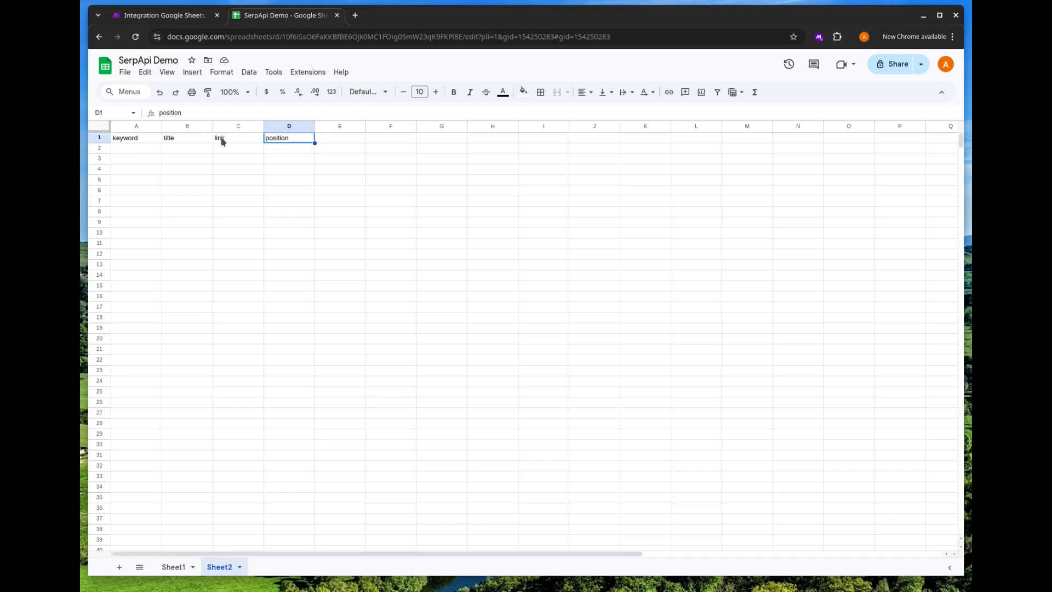
mouse_move(283, 163)
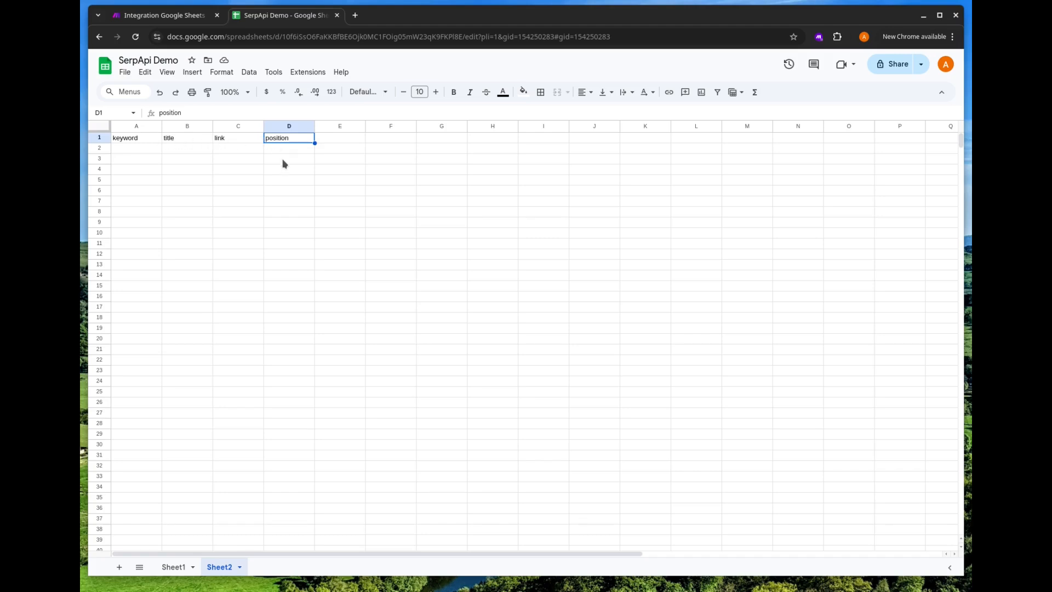
mouse_move(156, 152)
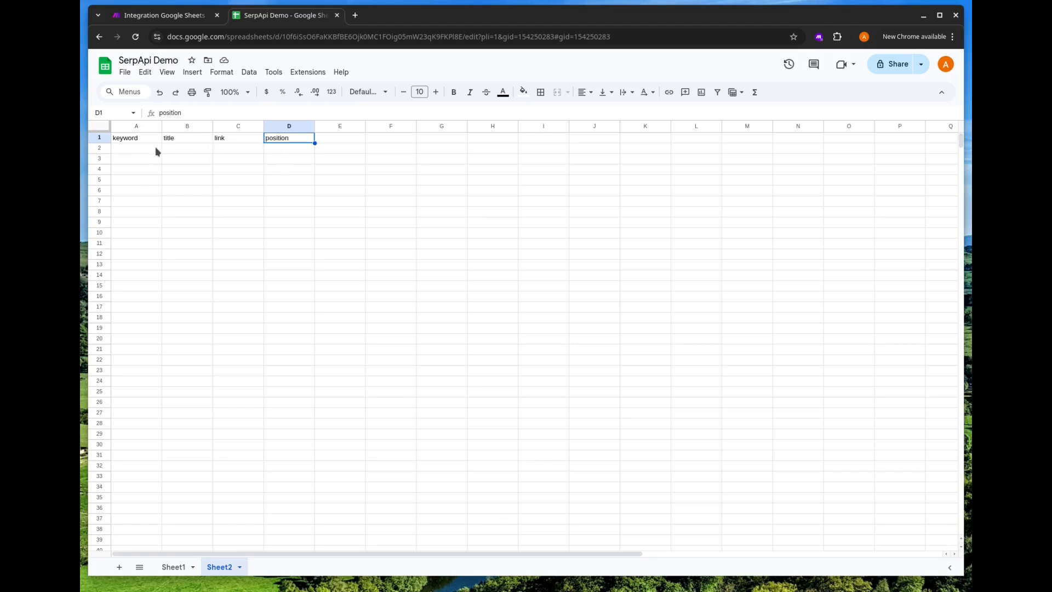
mouse_move(151, 243)
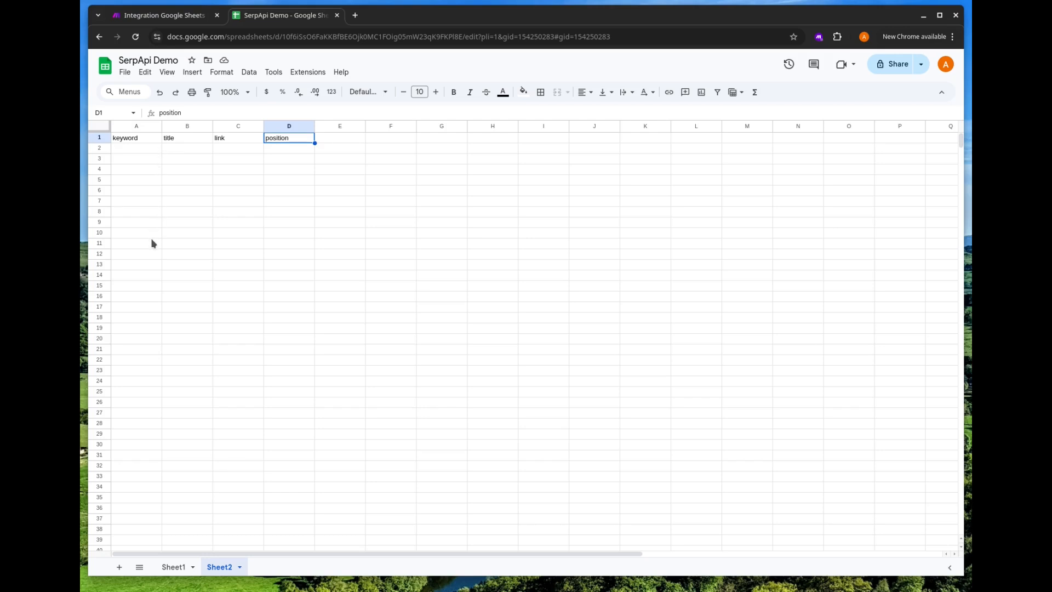
left_click(162, 14)
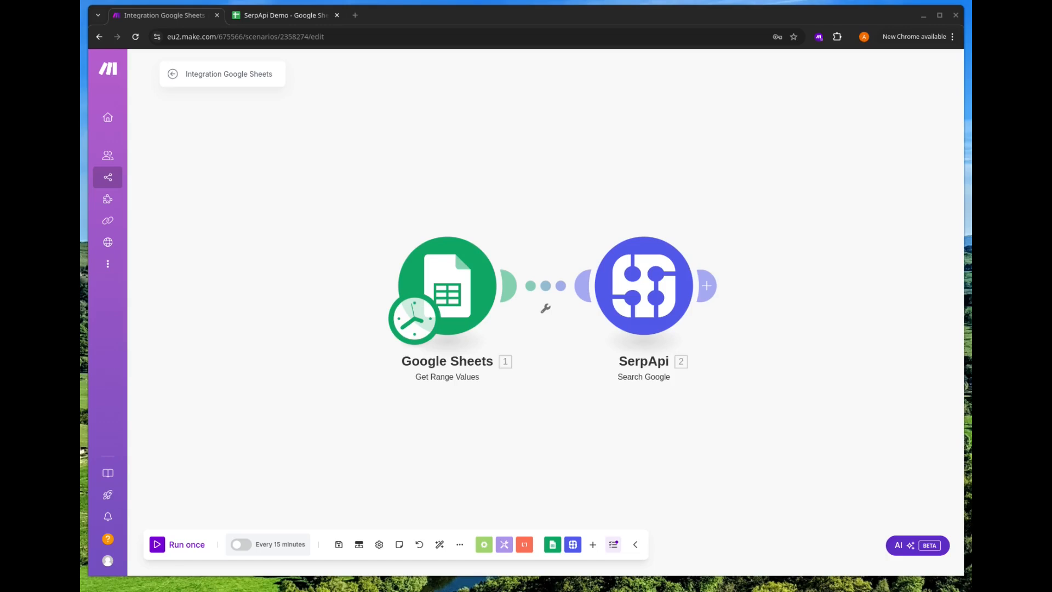
mouse_move(706, 285)
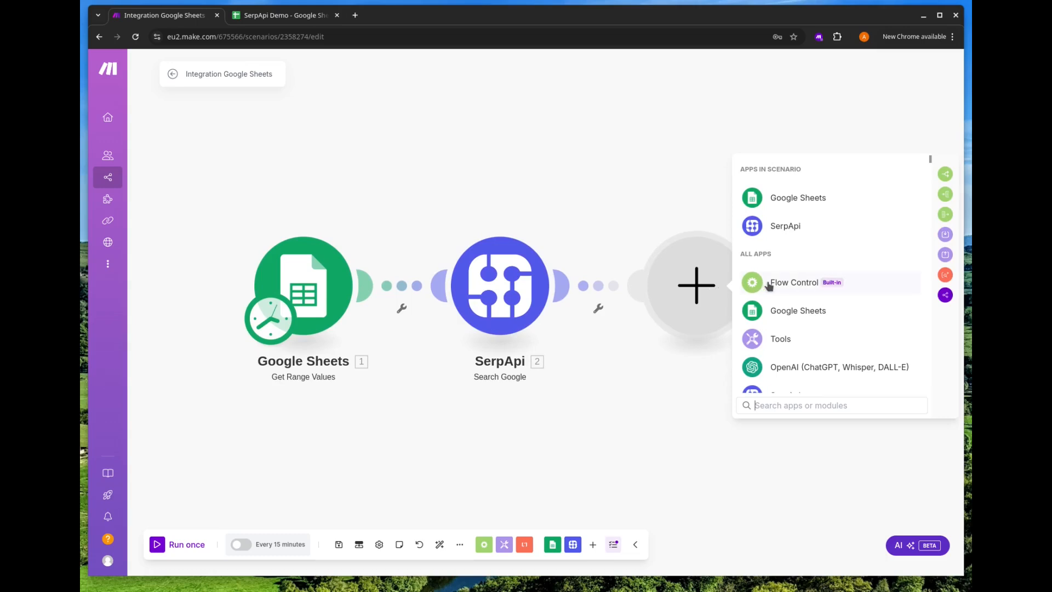
Insert a Flow Control Iterator after SerpApi, iterating over 2. Organic Results[]
left_click(795, 282)
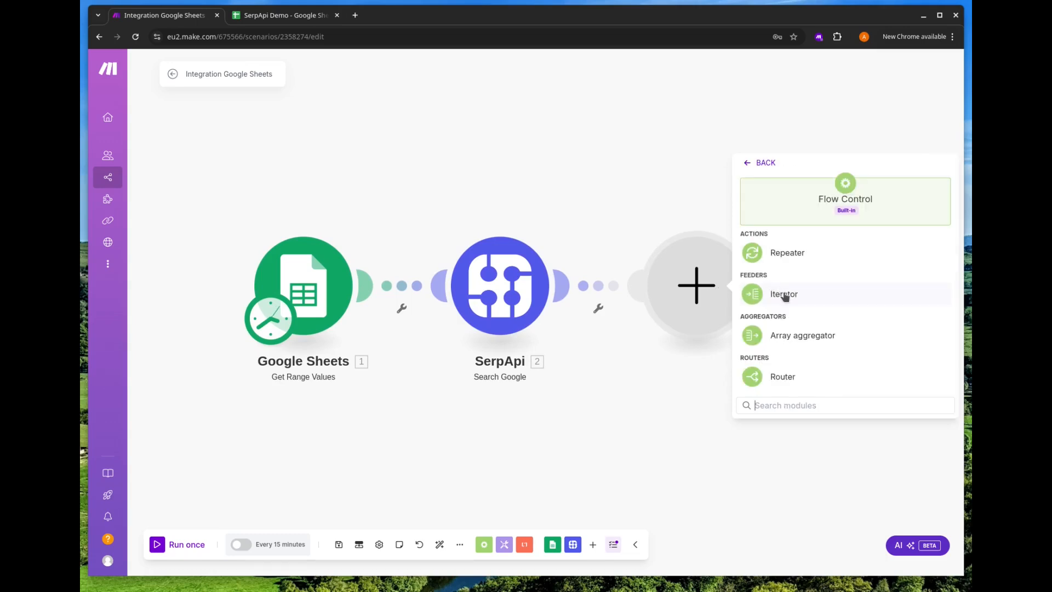
left_click(783, 294)
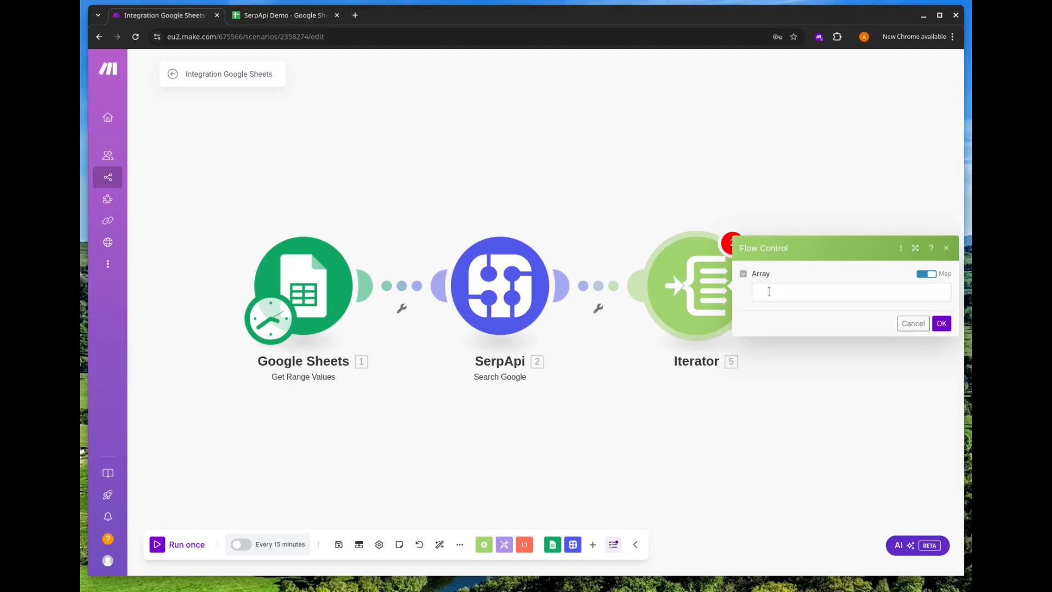
left_click(851, 291)
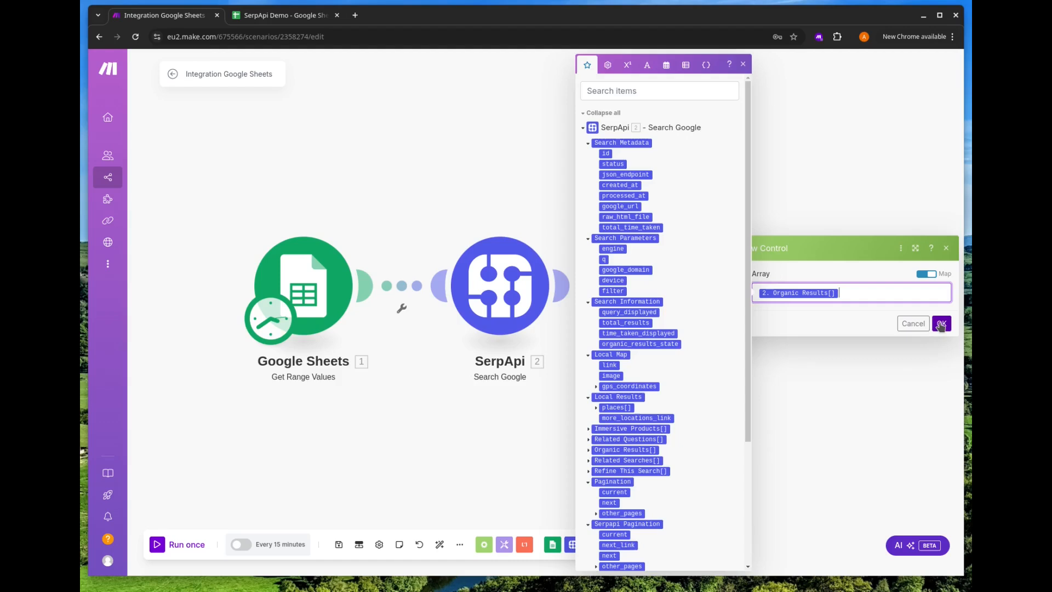
left_click(940, 323)
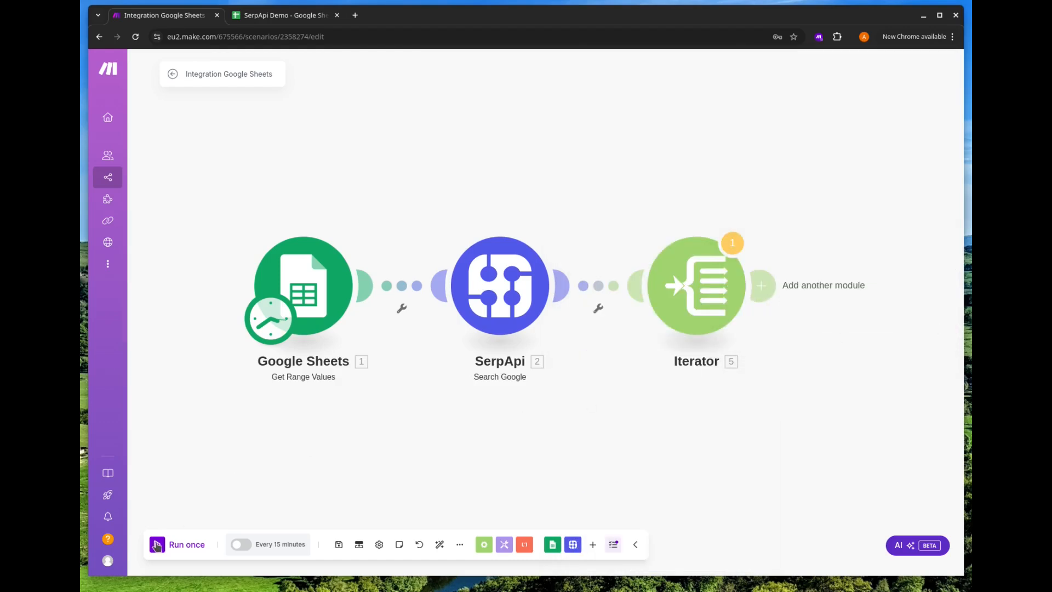
Run once despite the warning and review the Iterator's ten organic-result bundles per keyword
left_click(186, 544)
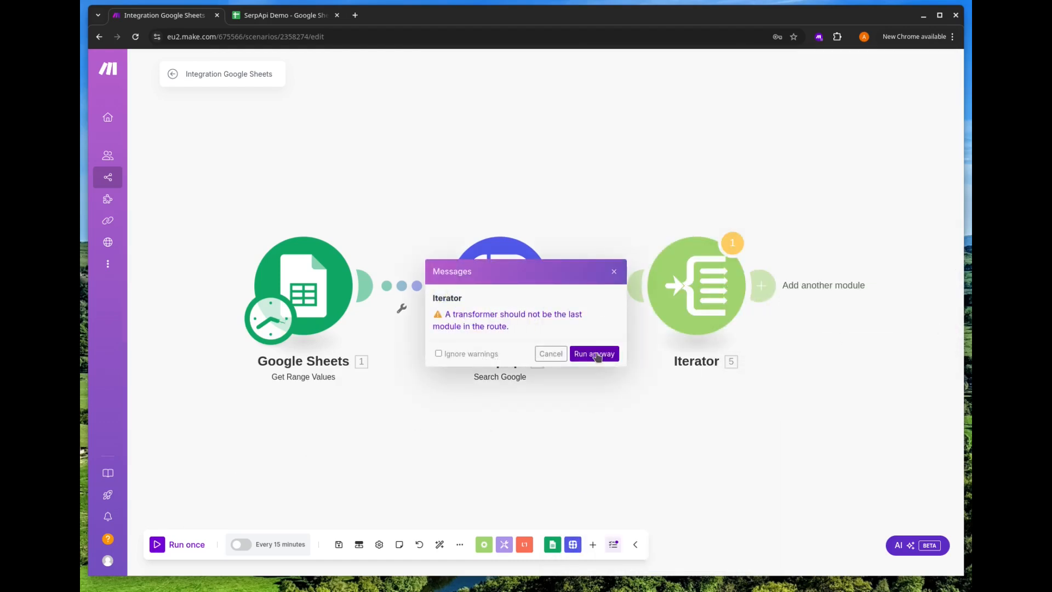
left_click(594, 354)
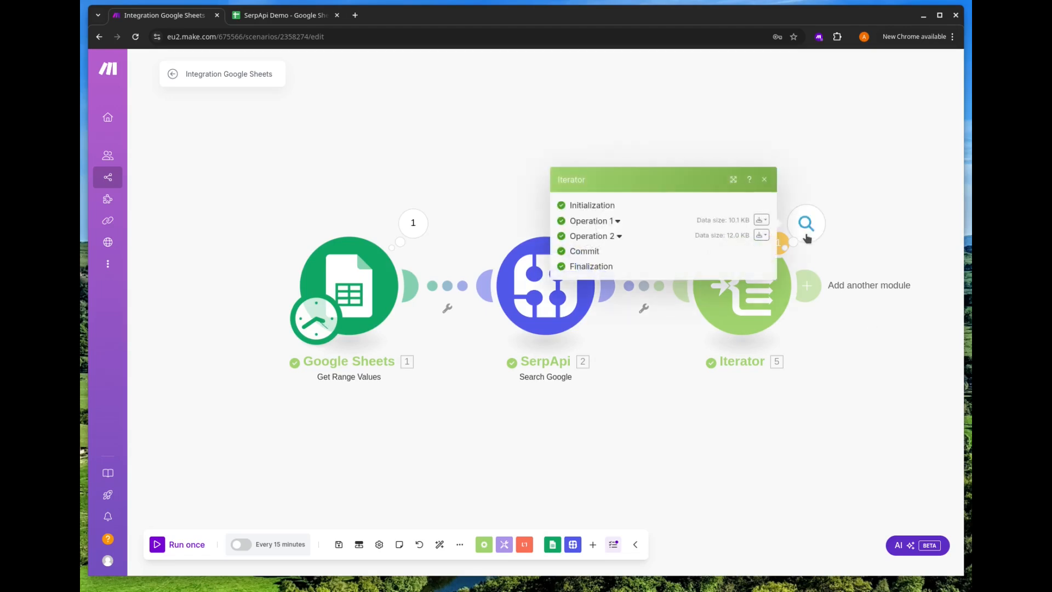
left_click(594, 221)
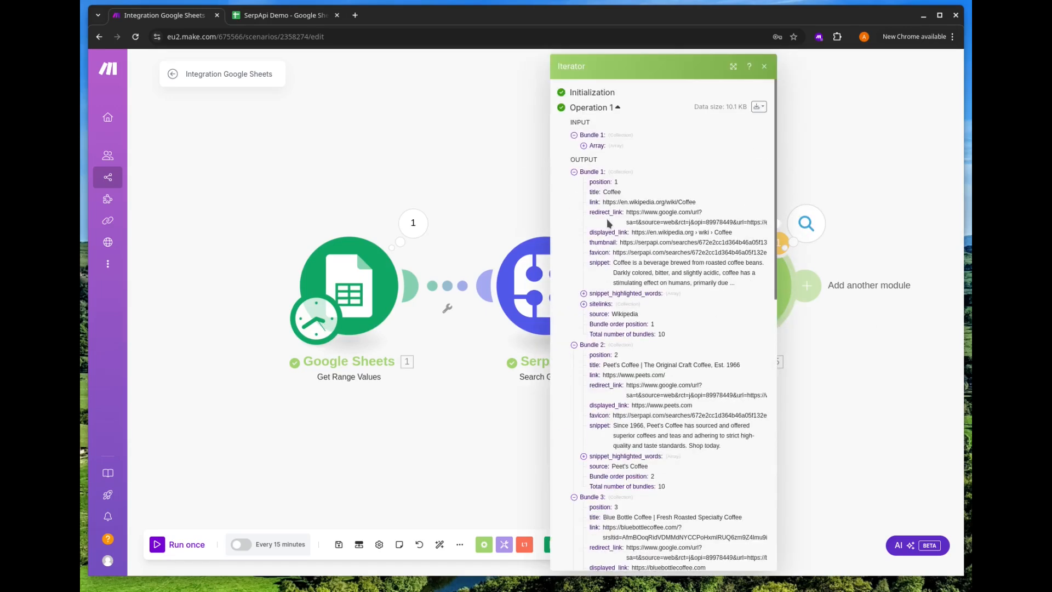
mouse_move(606, 211)
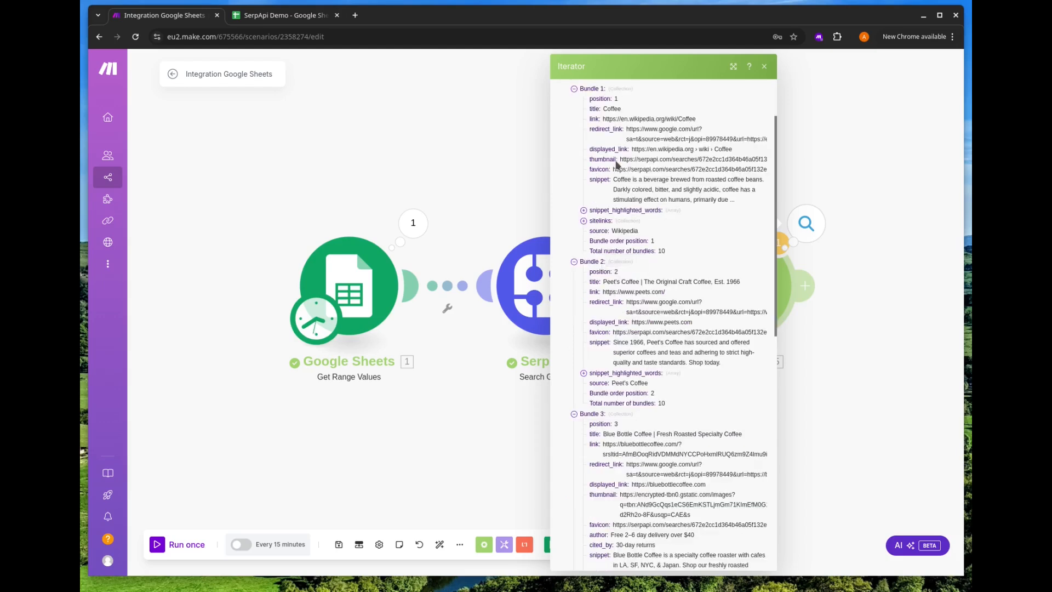
scroll("down", 3)
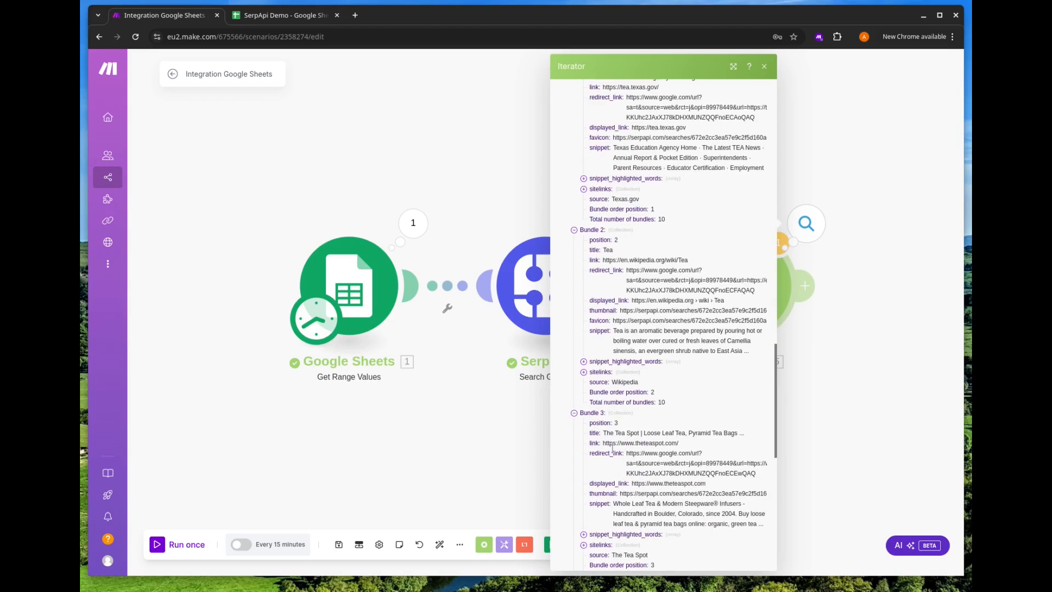
scroll("down", 3)
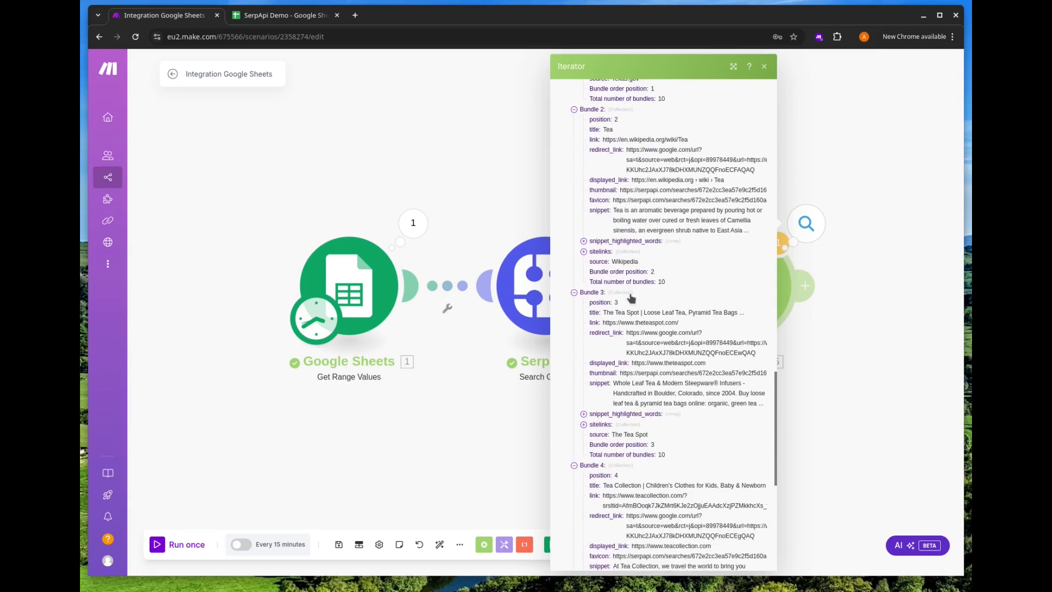
scroll("down", 3)
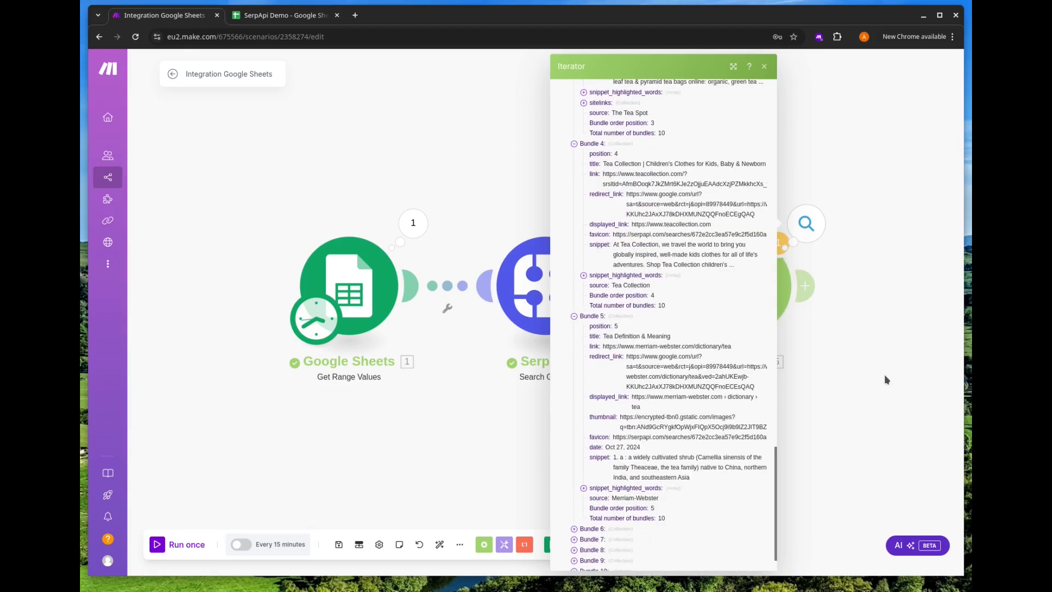
left_click(764, 66)
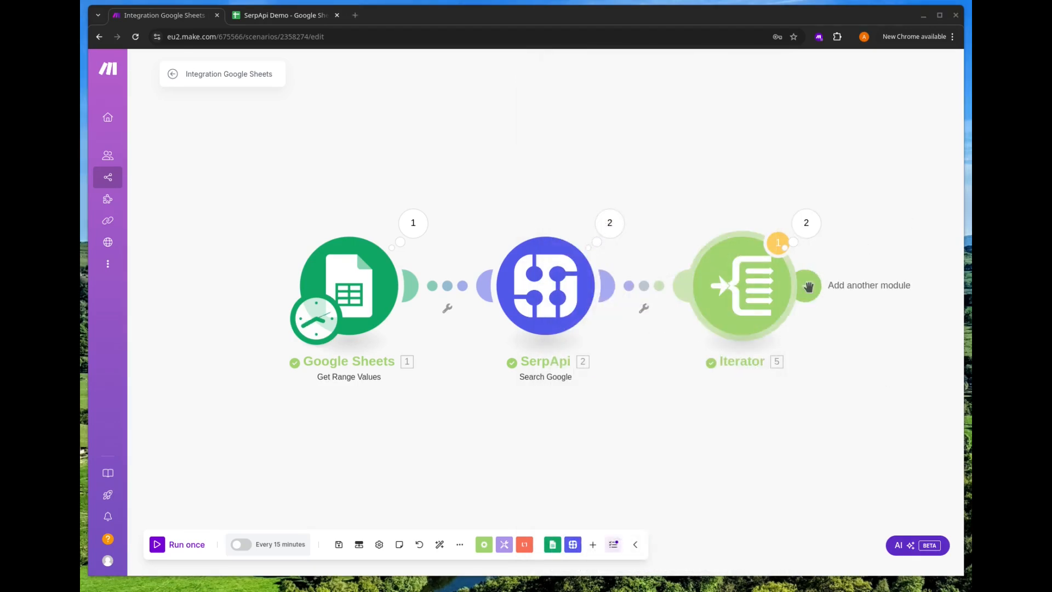
Add a Google Sheets Add a Row module targeting the SerpApi Demo file's Sheet2
left_click(808, 285)
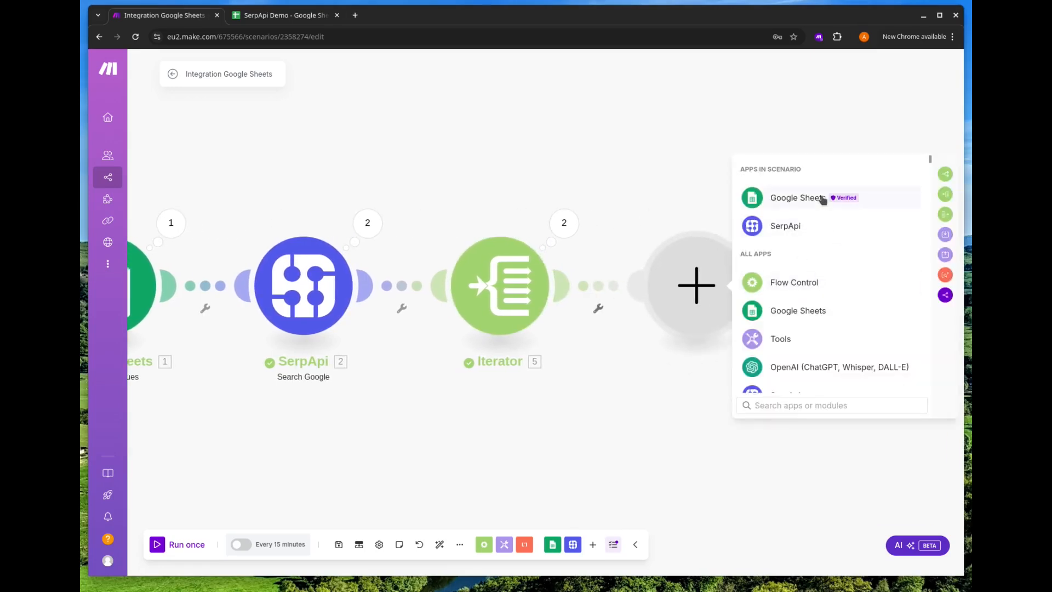
left_click(798, 197)
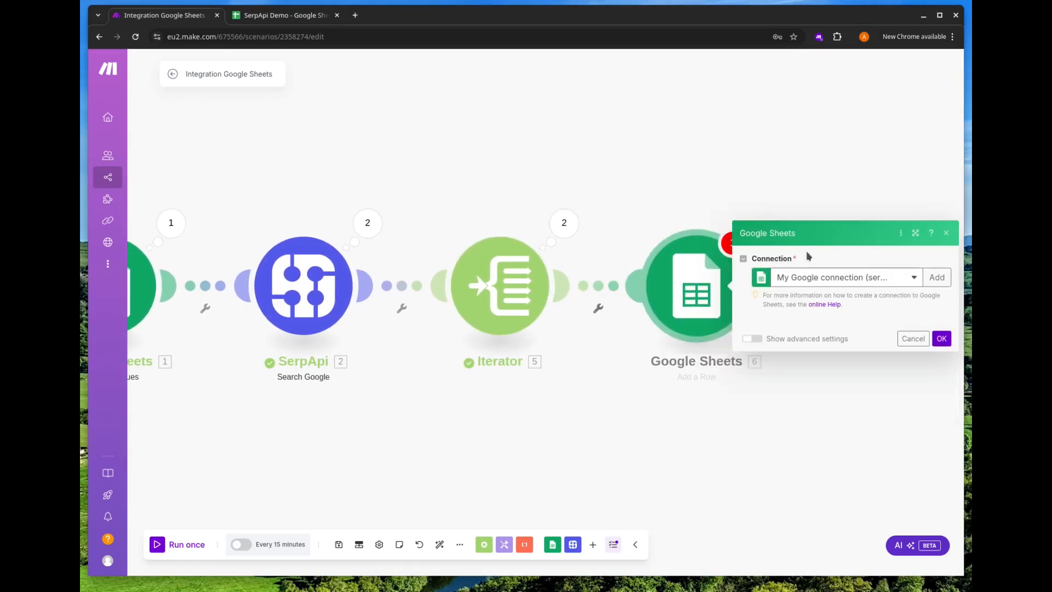
left_click(845, 278)
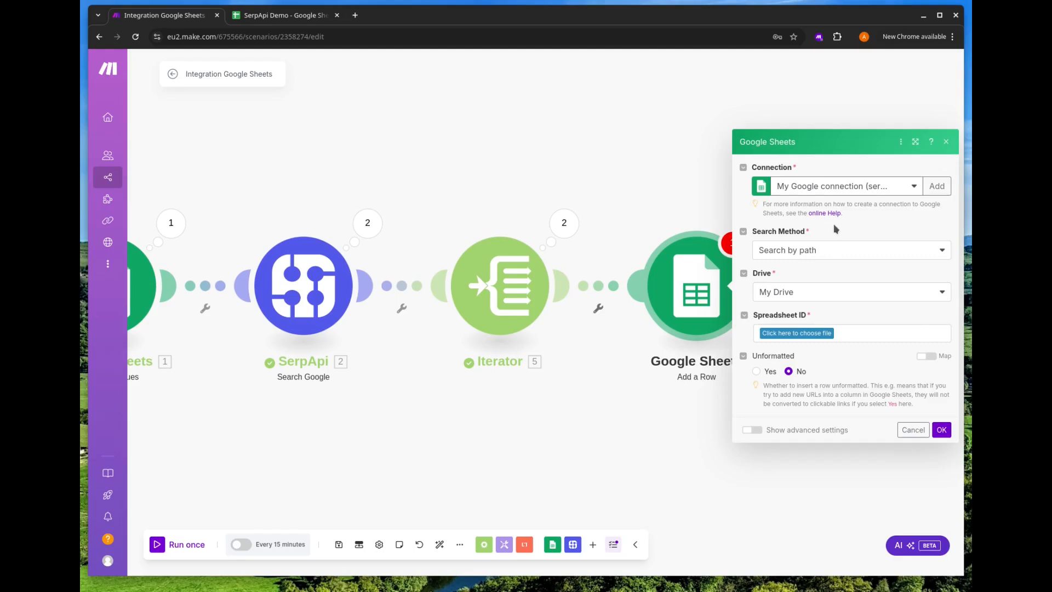
left_click(797, 333)
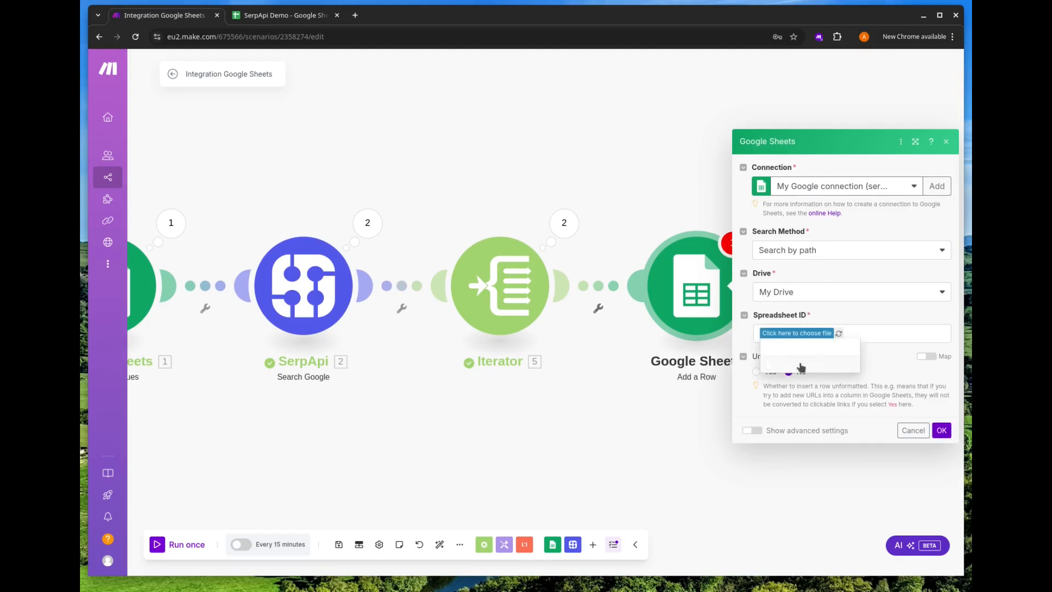
left_click(797, 333)
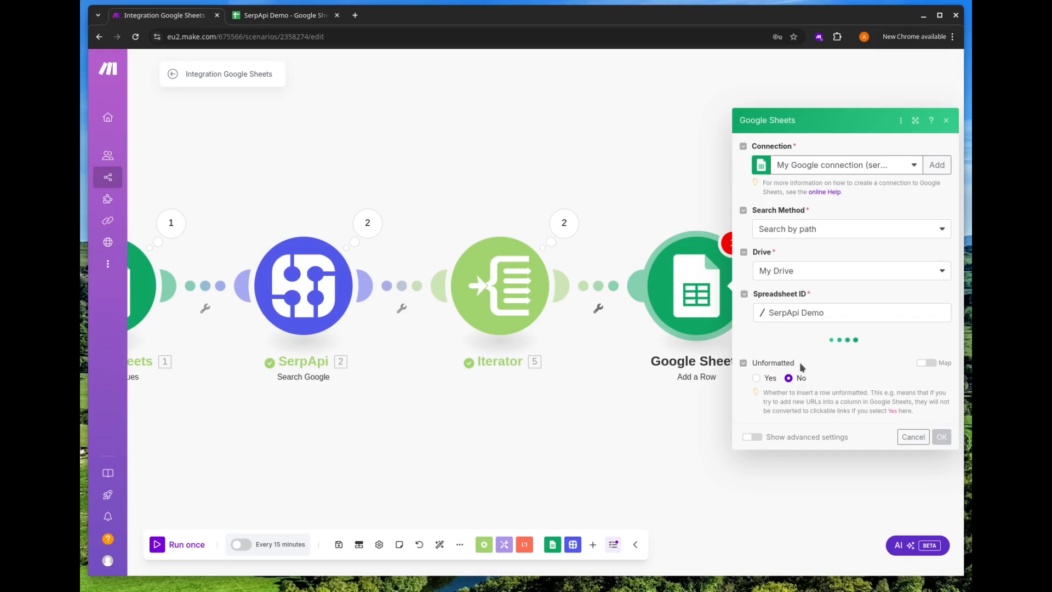
left_click(851, 354)
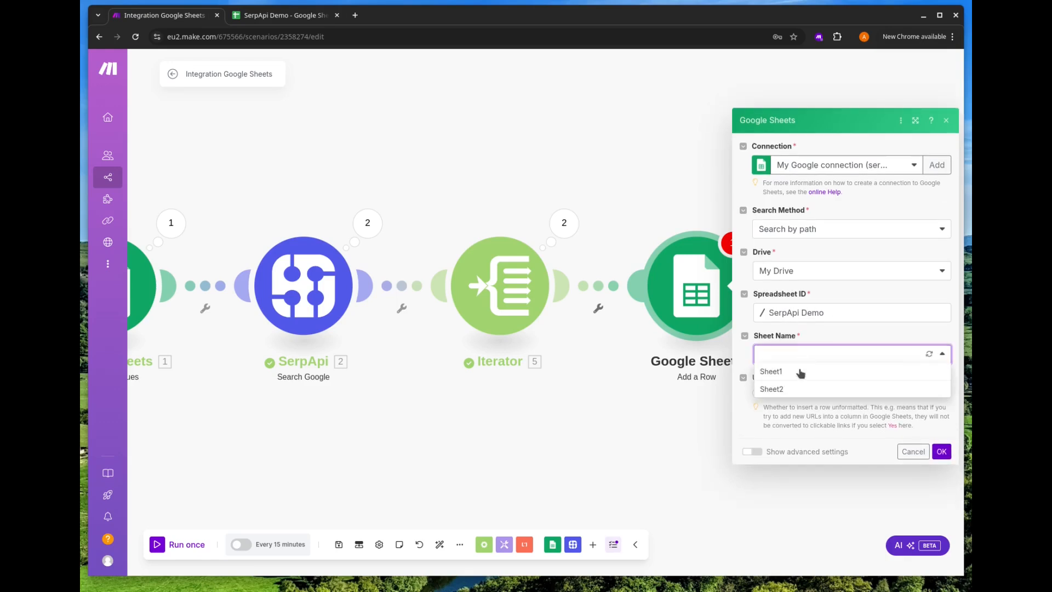
left_click(772, 389)
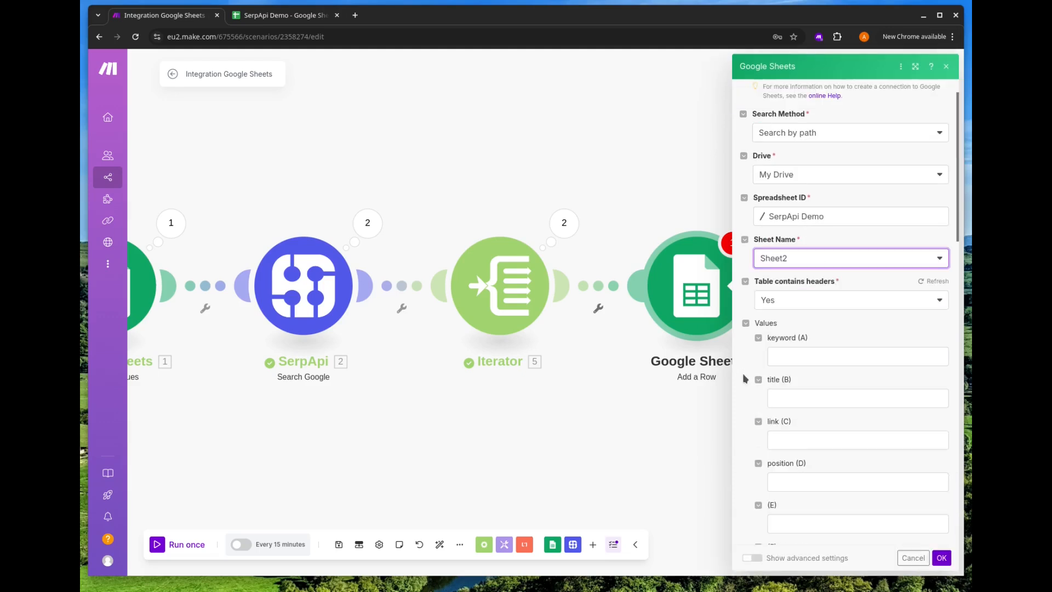
Map q, title, link and position into columns A–D and save the Add a Row mapping
scroll("down", 3)
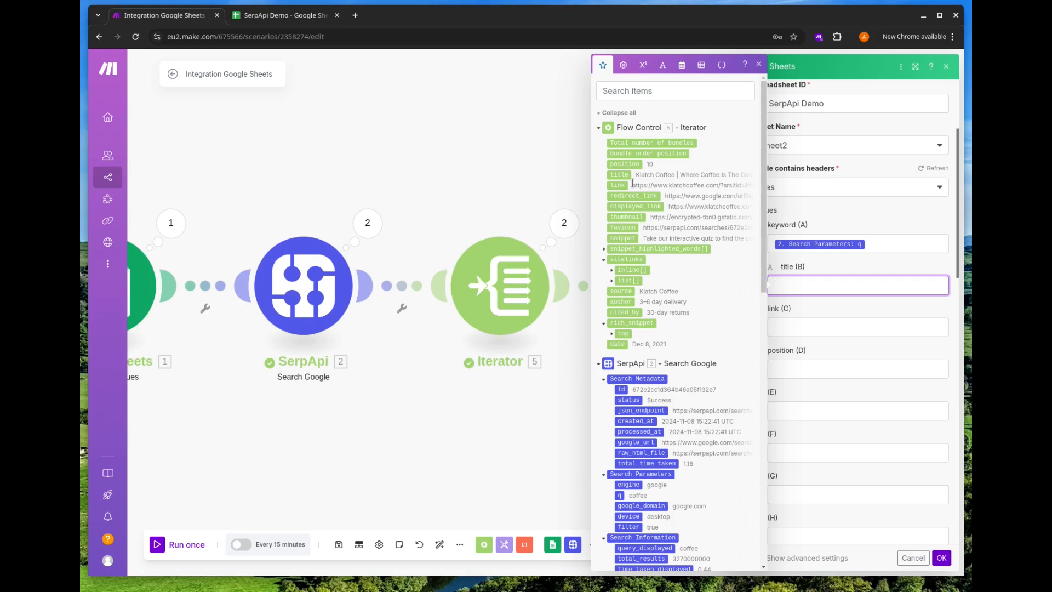
mouse_move(628, 174)
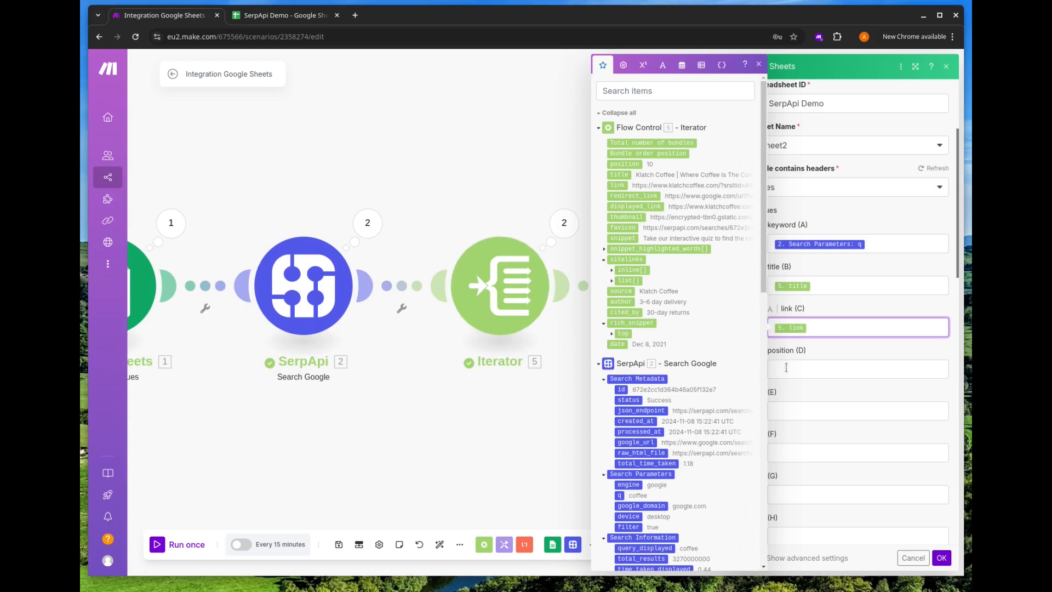
left_click(858, 368)
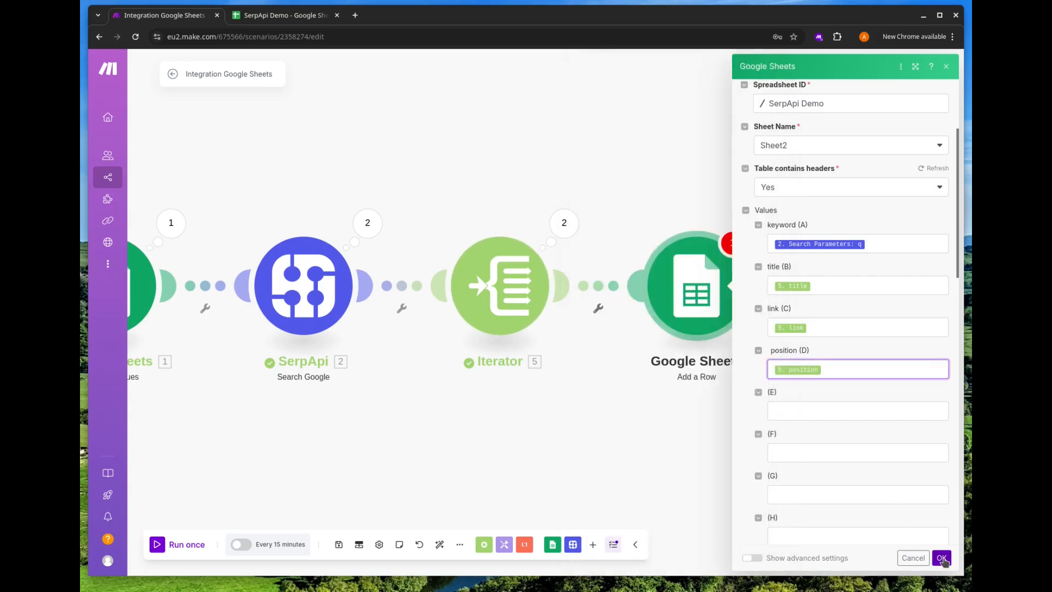
left_click(942, 558)
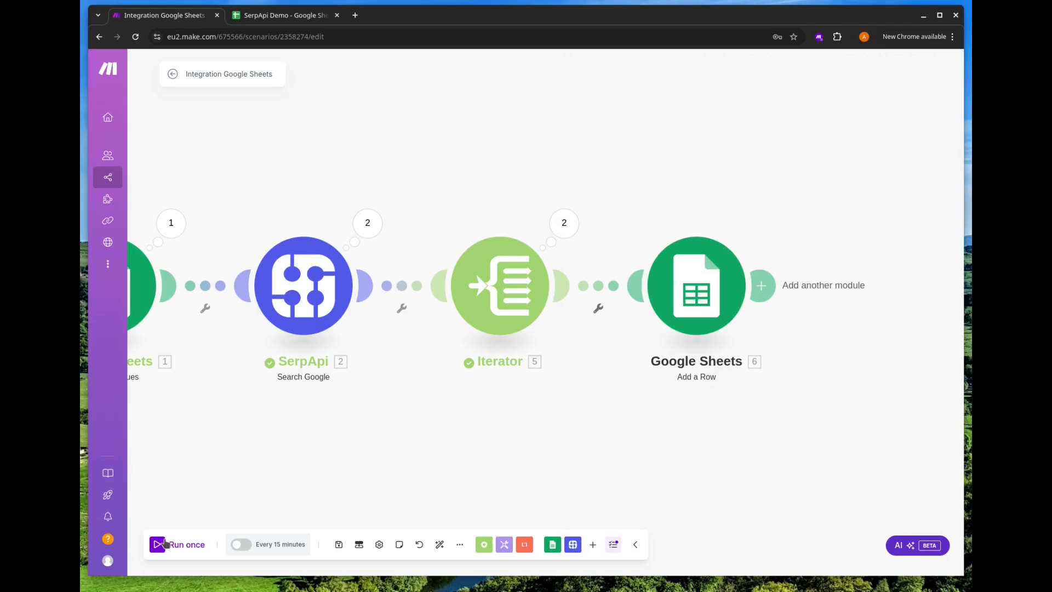
Run the full scenario once and switch to the SerpApi Demo spreadsheet to see Sheet2 filled
left_click(177, 544)
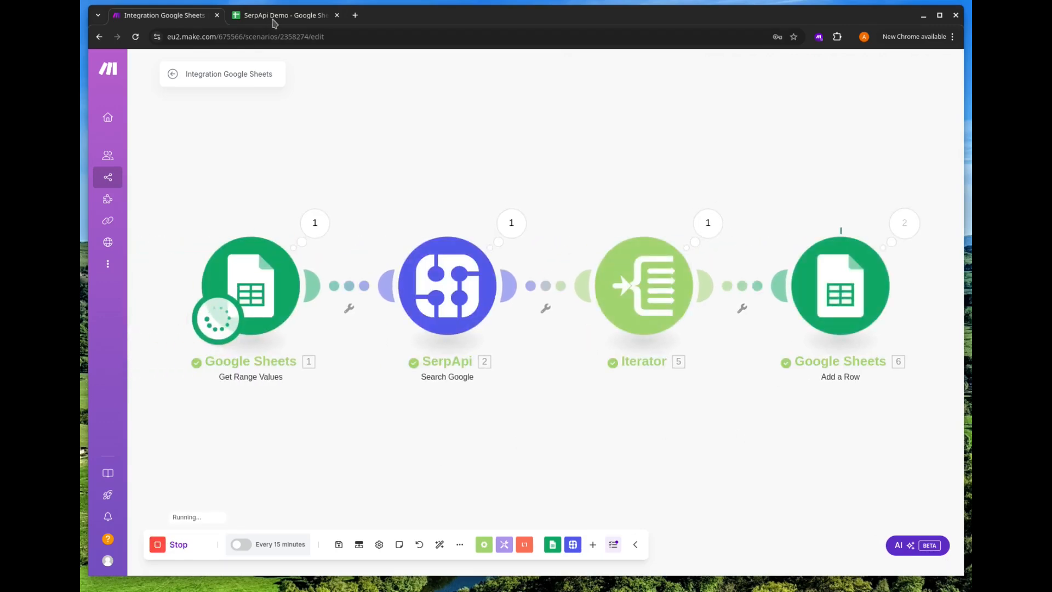
left_click(285, 14)
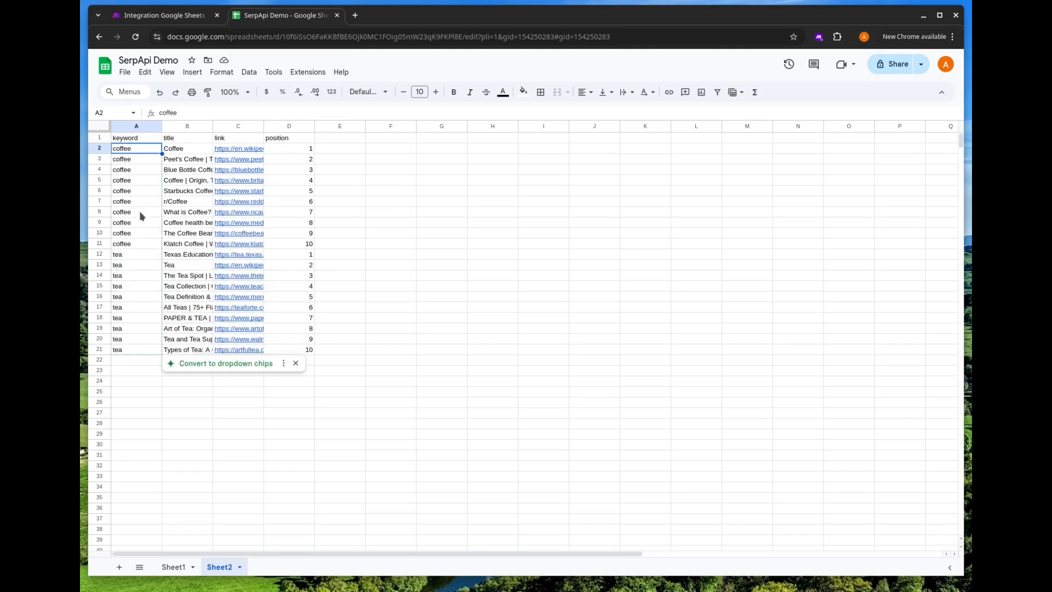
left_click(136, 402)
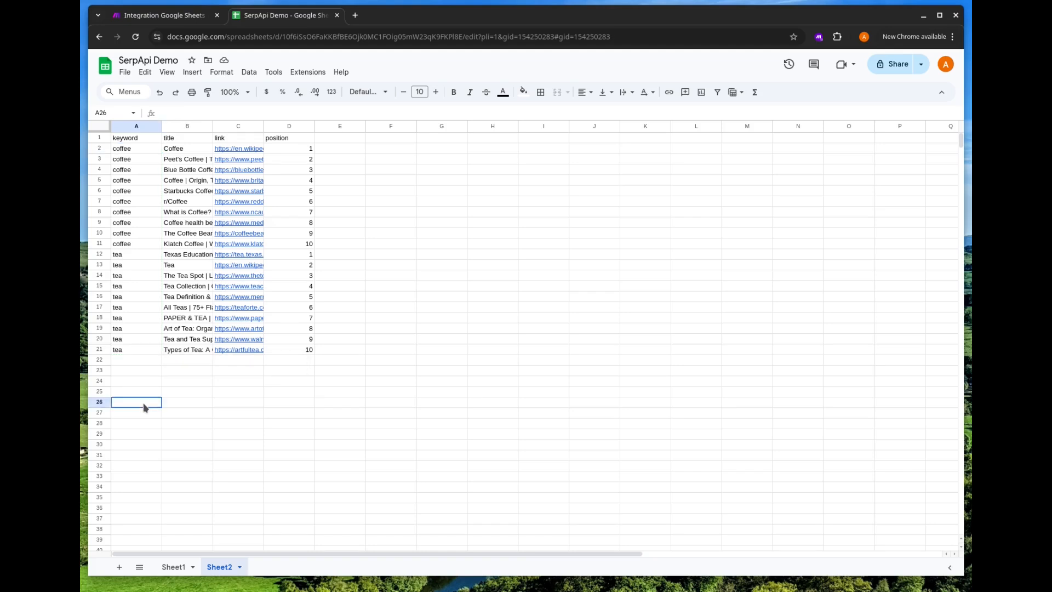